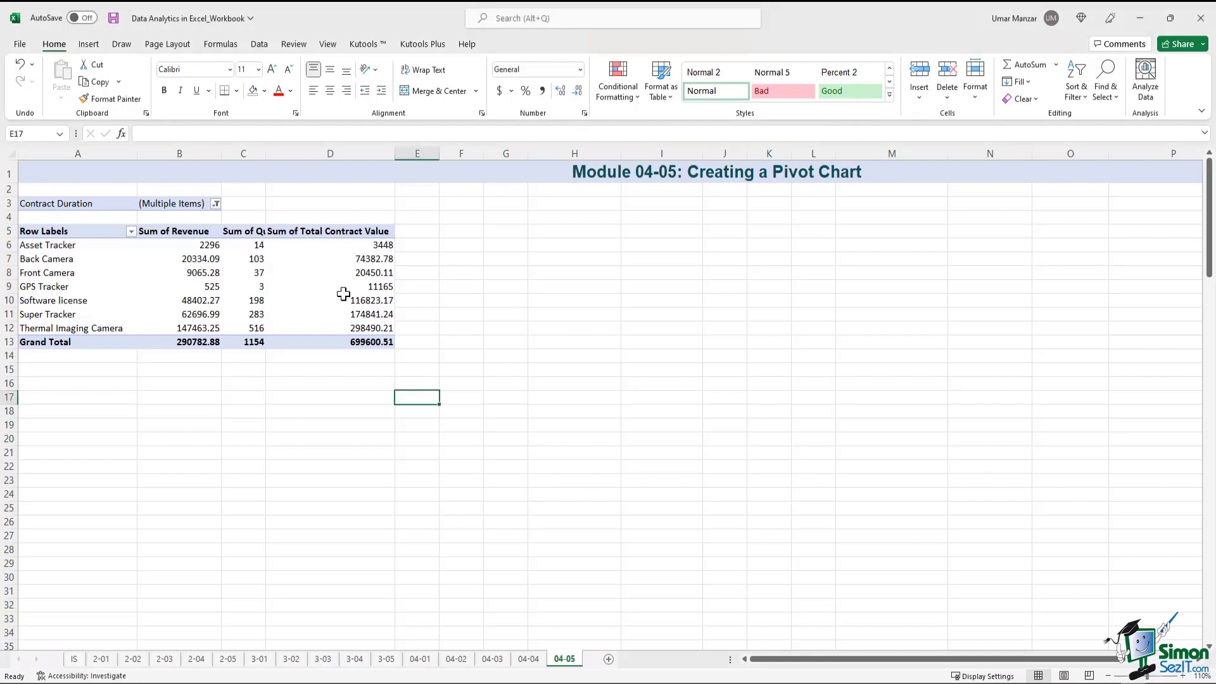
Select a pivot table value and bring up the PivotTable Analyze commands.
{"action": "left_click", "coordinate": [329, 286]}
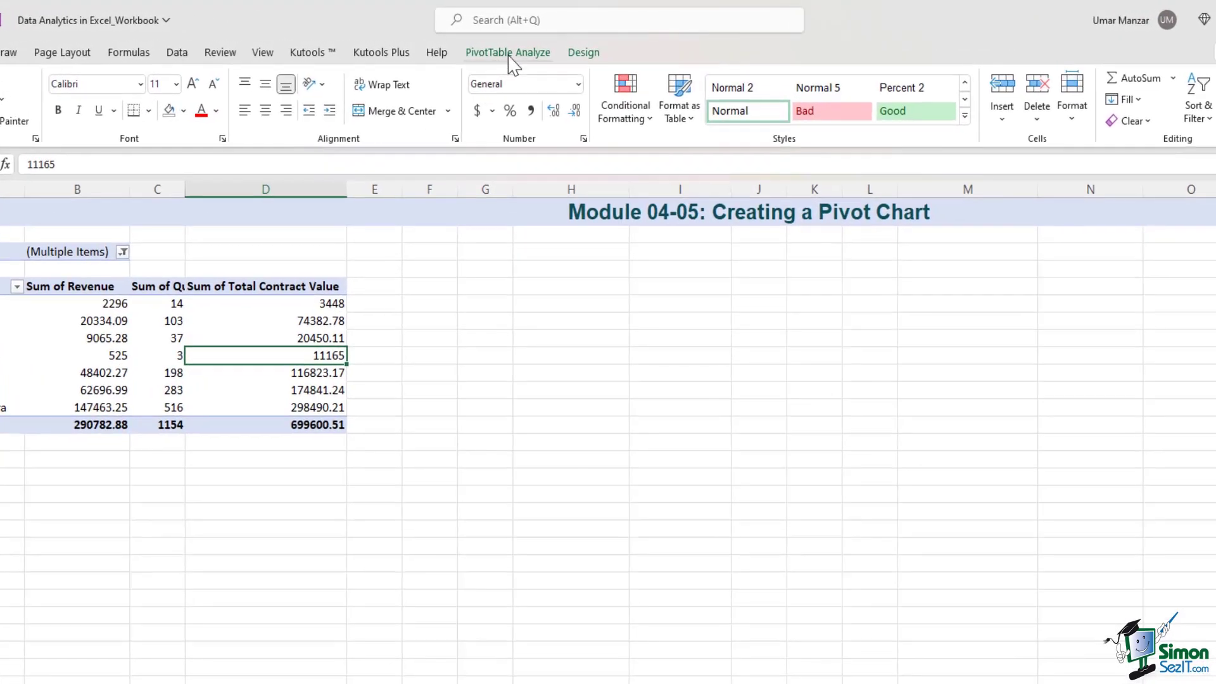
{"action": "left_click", "coordinate": [507, 52]}
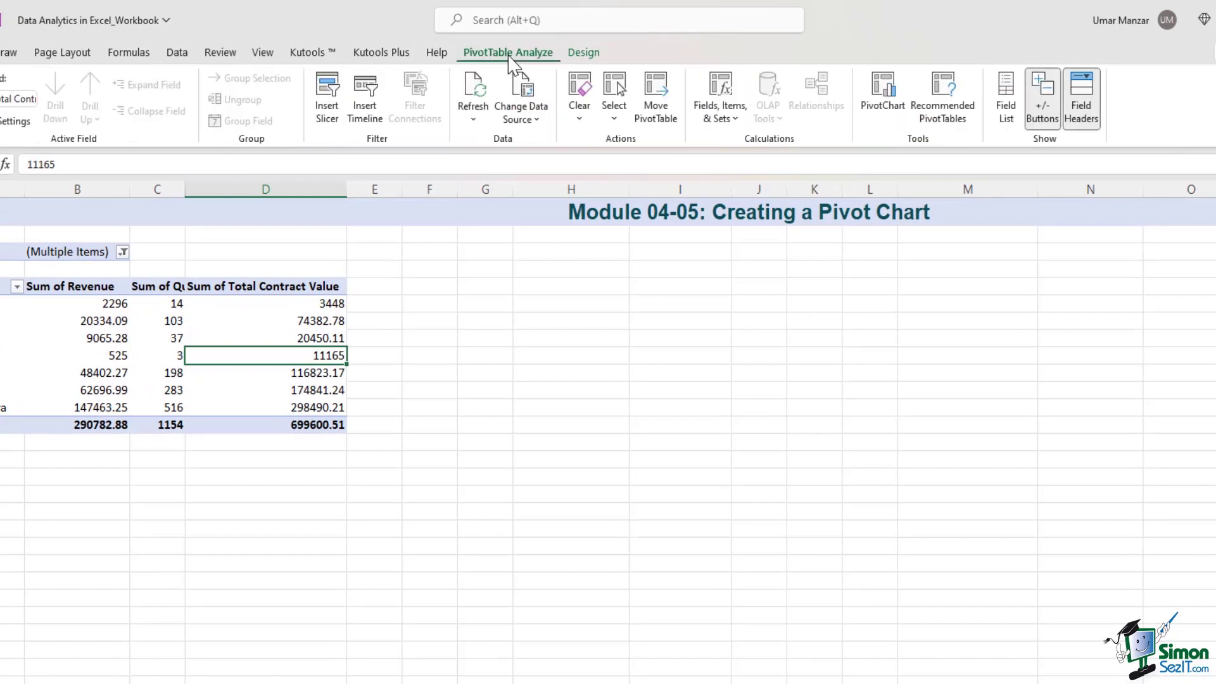
{"action": "mouse_move", "coordinate": [987, 148]}
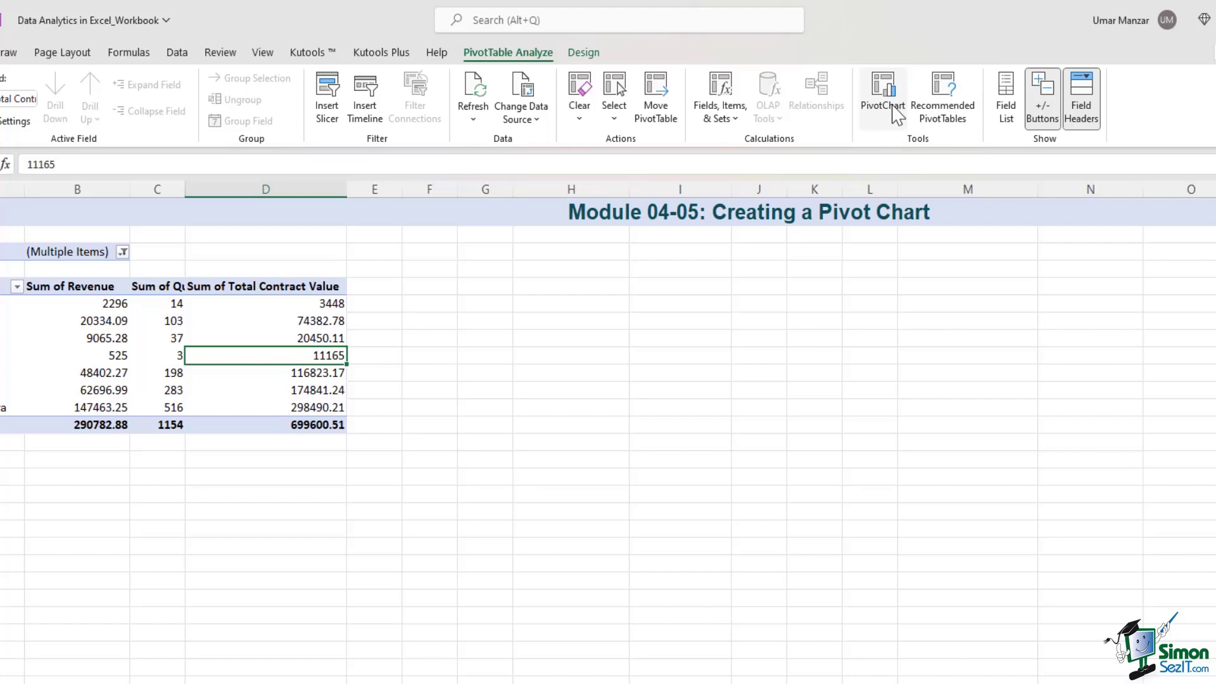
{"action": "mouse_move", "coordinate": [882, 93]}
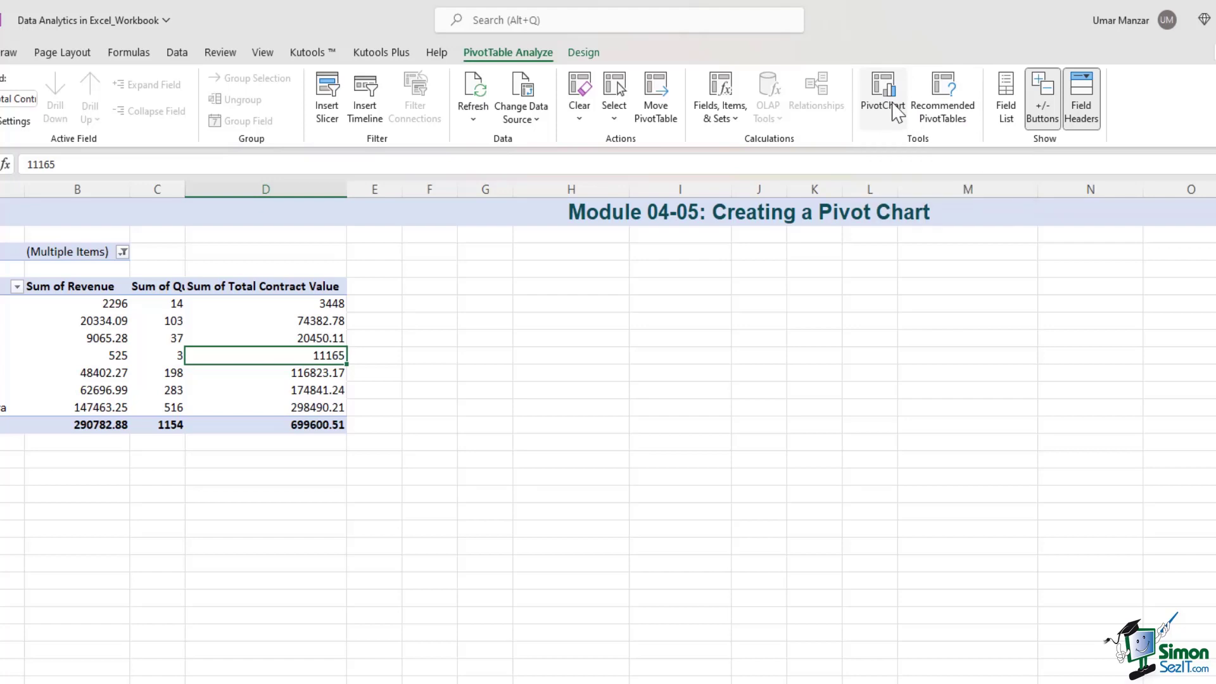
Start a PivotChart from the table, previewing the clustered column option.
{"action": "left_click", "coordinate": [882, 91]}
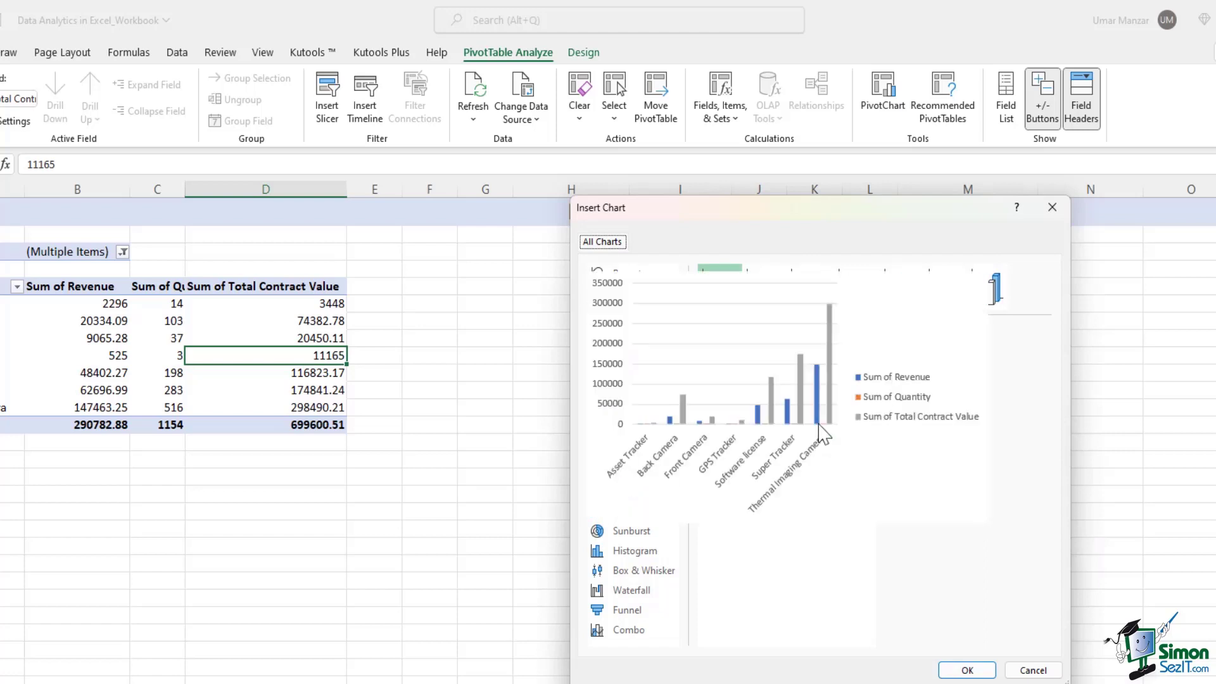
{"action": "mouse_move", "coordinate": [822, 435]}
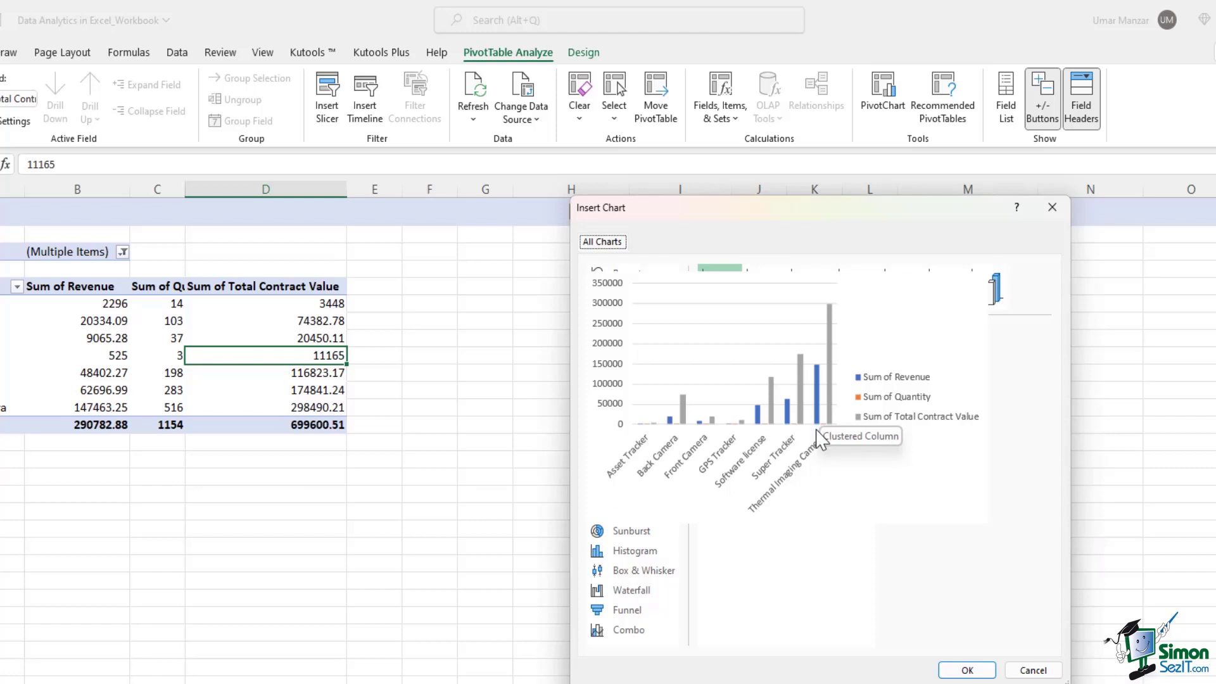
{"action": "mouse_move", "coordinate": [820, 439]}
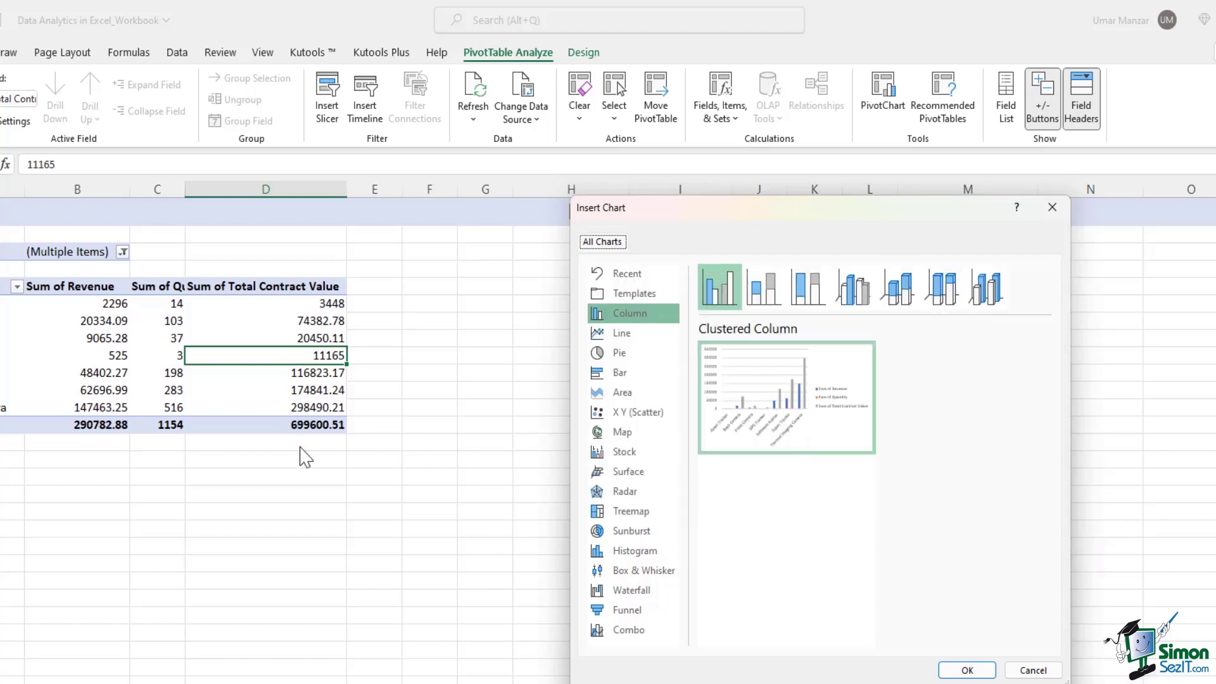
{"action": "mouse_move", "coordinate": [104, 448]}
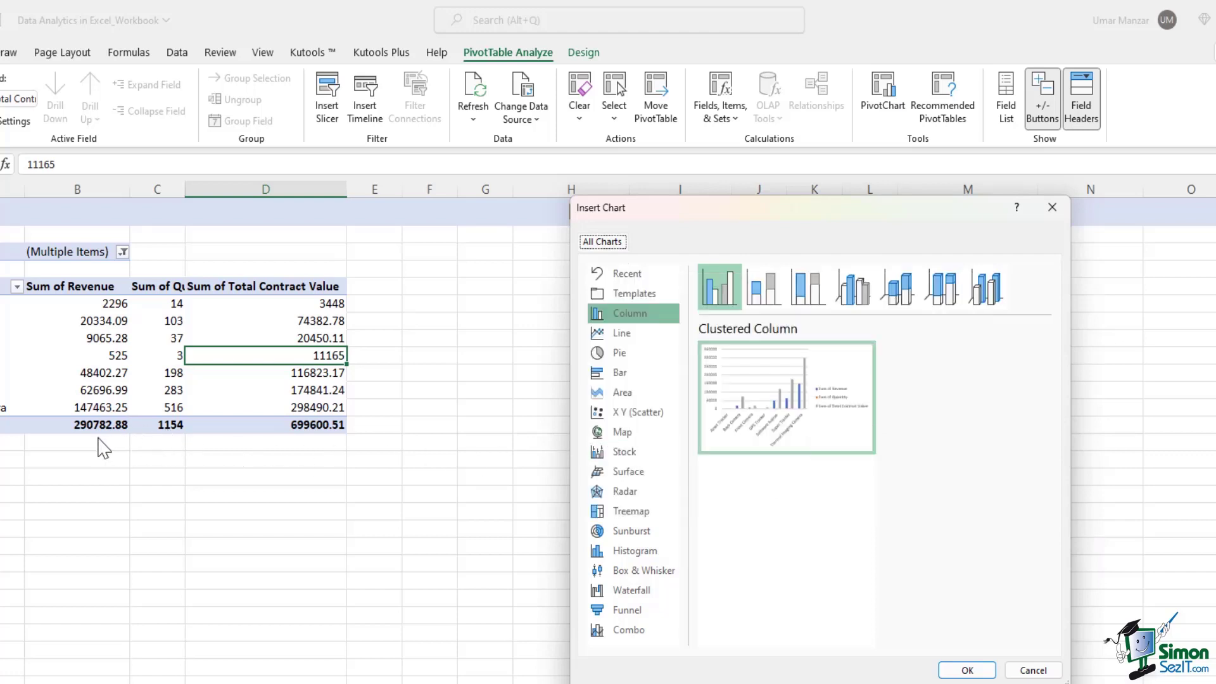
{"action": "mouse_move", "coordinate": [321, 448]}
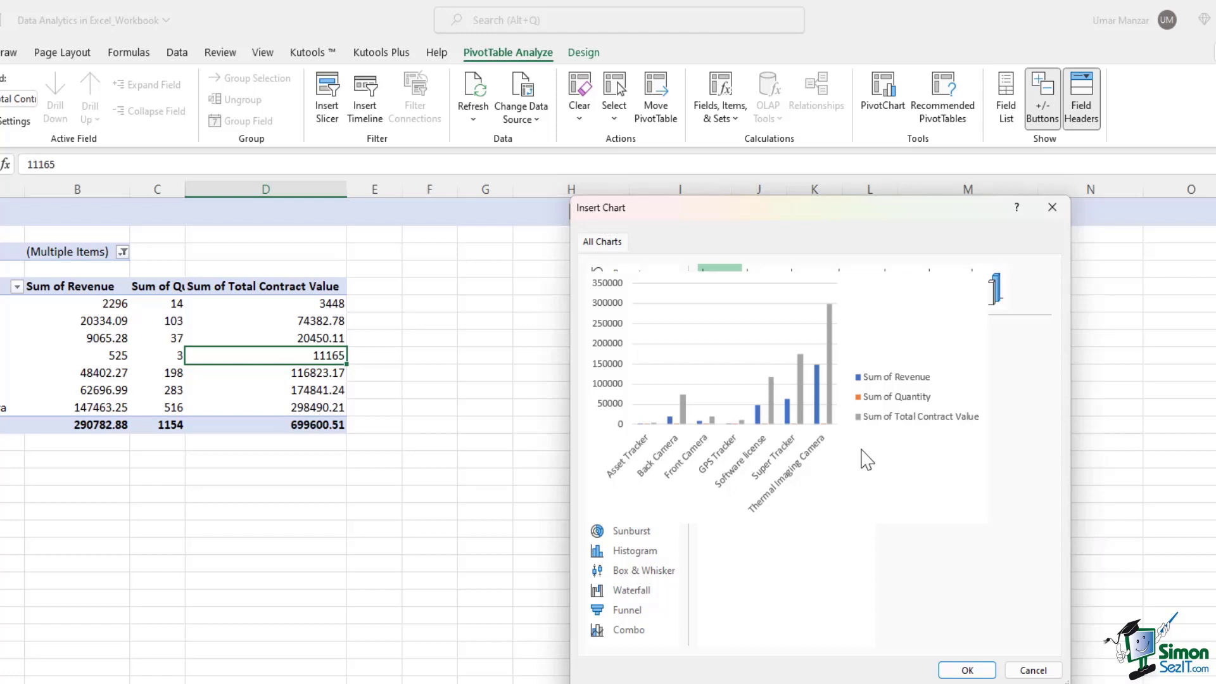
{"action": "mouse_move", "coordinate": [843, 415]}
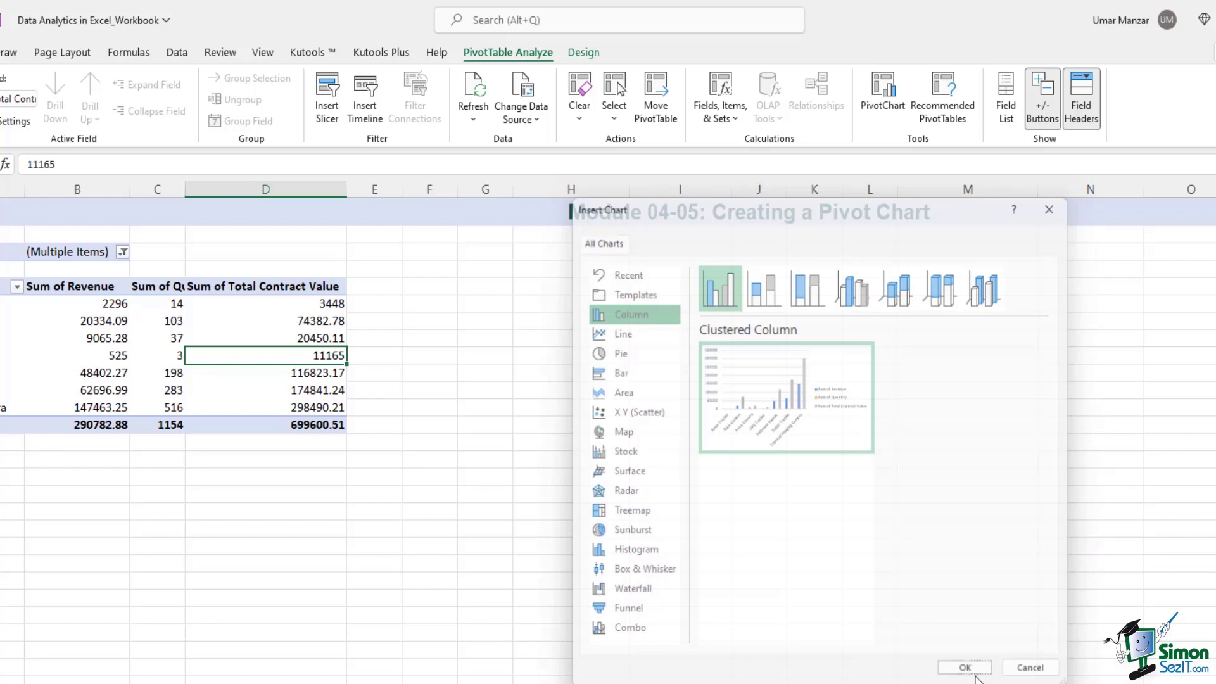
Insert the clustered column pivot chart and reach its axis and series formatting options.
{"action": "left_click", "coordinate": [964, 667]}
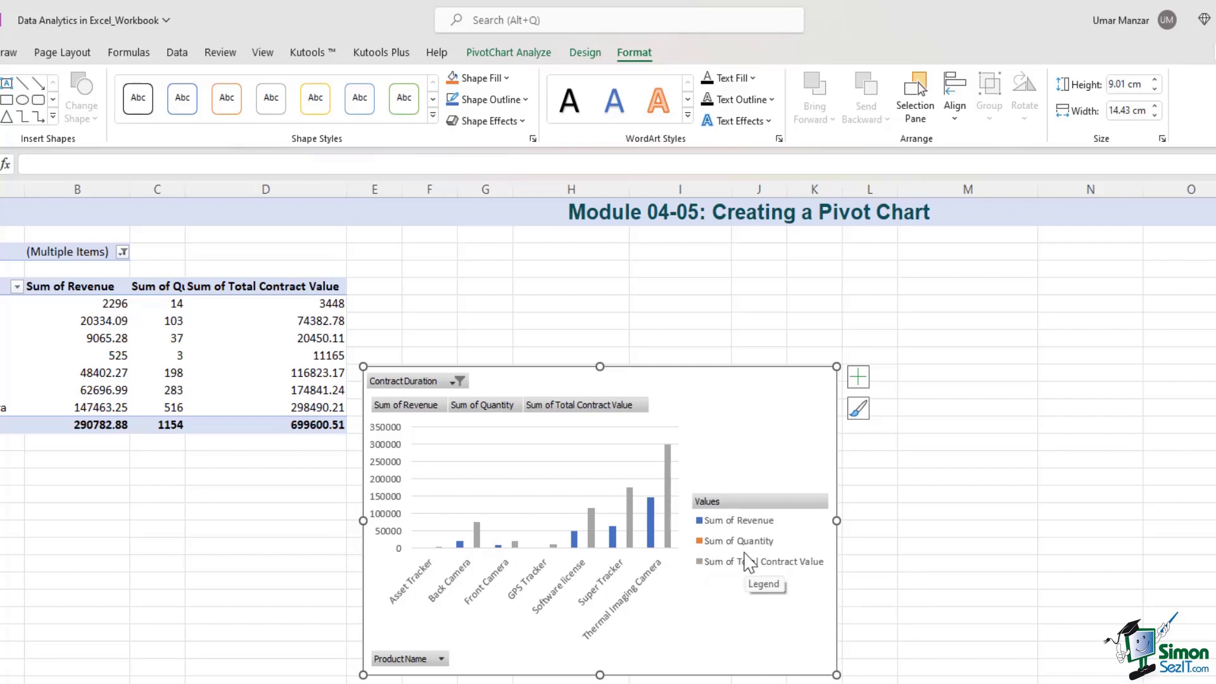
{"action": "left_click", "coordinate": [857, 377]}
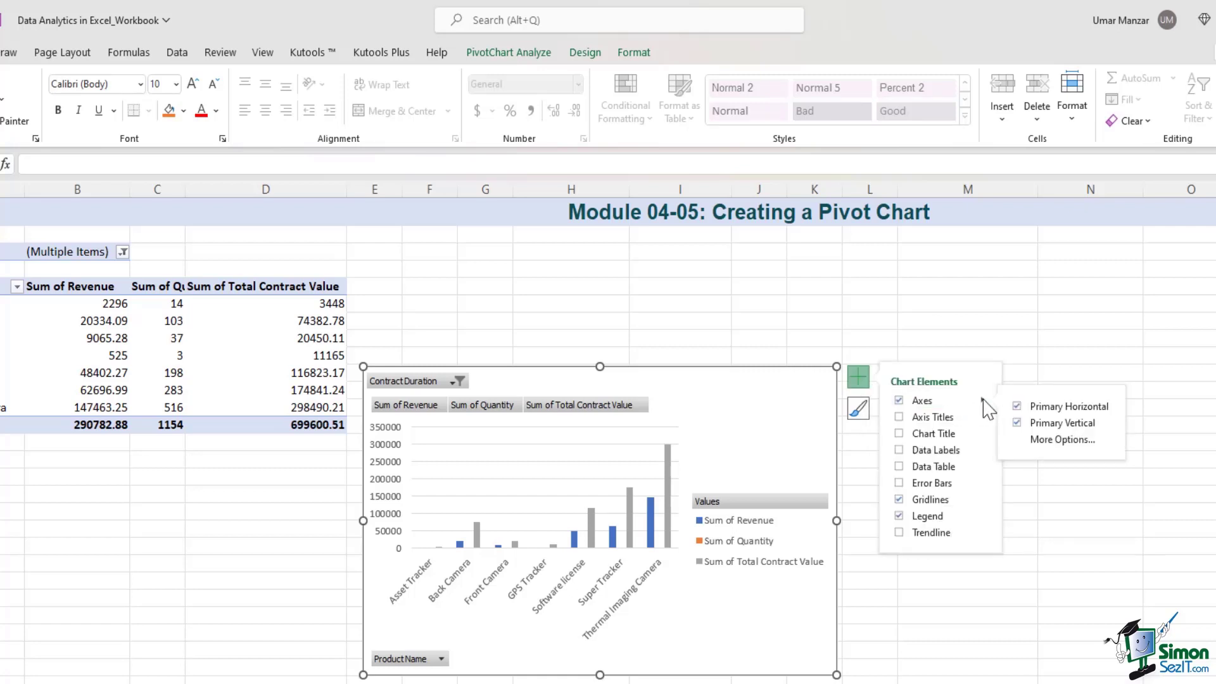
{"action": "mouse_move", "coordinate": [1060, 437]}
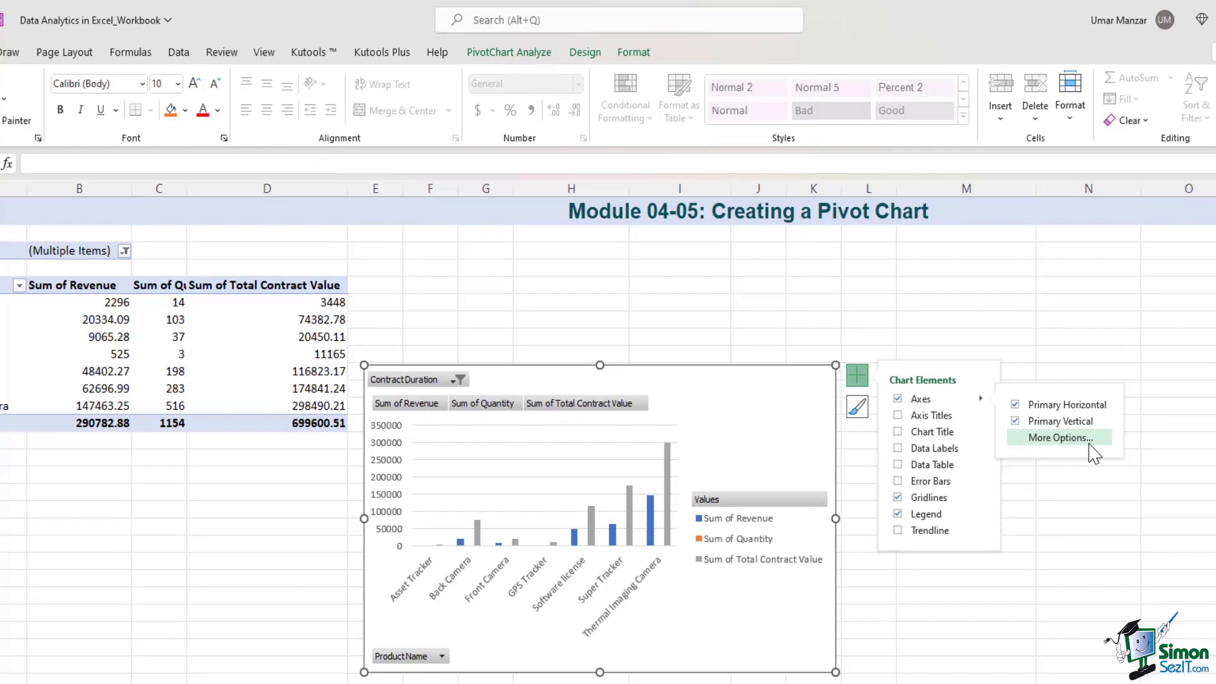
{"action": "left_click", "coordinate": [1059, 437]}
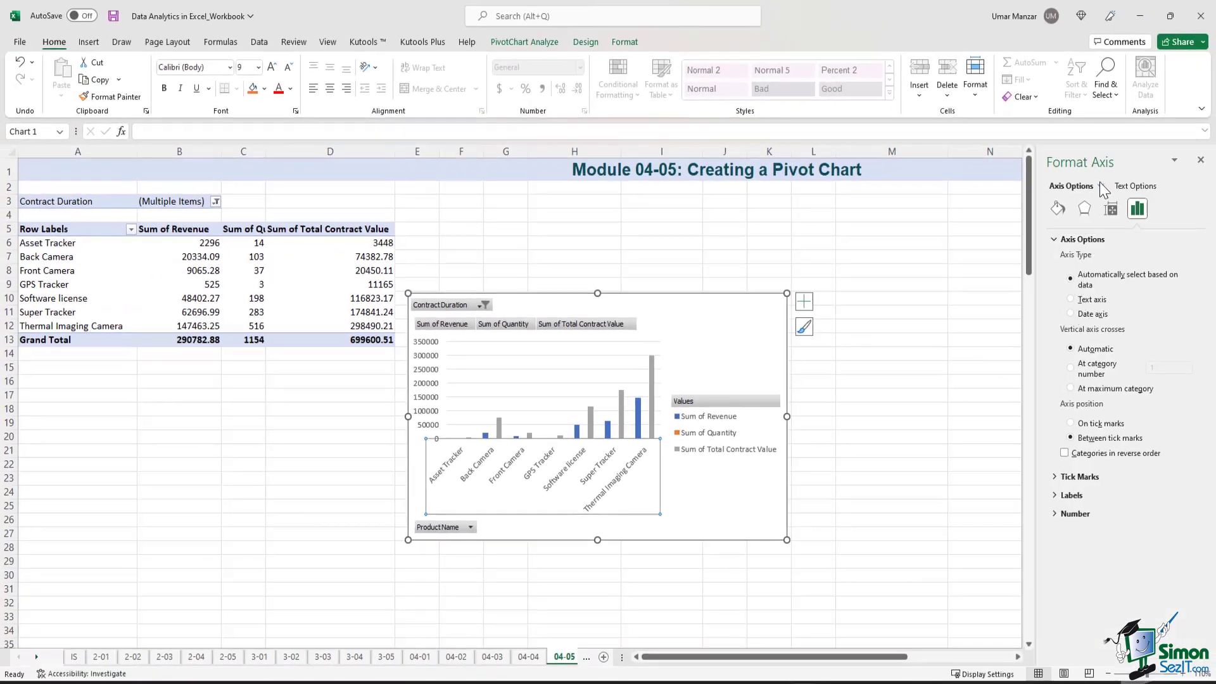
{"action": "left_click", "coordinate": [1103, 185]}
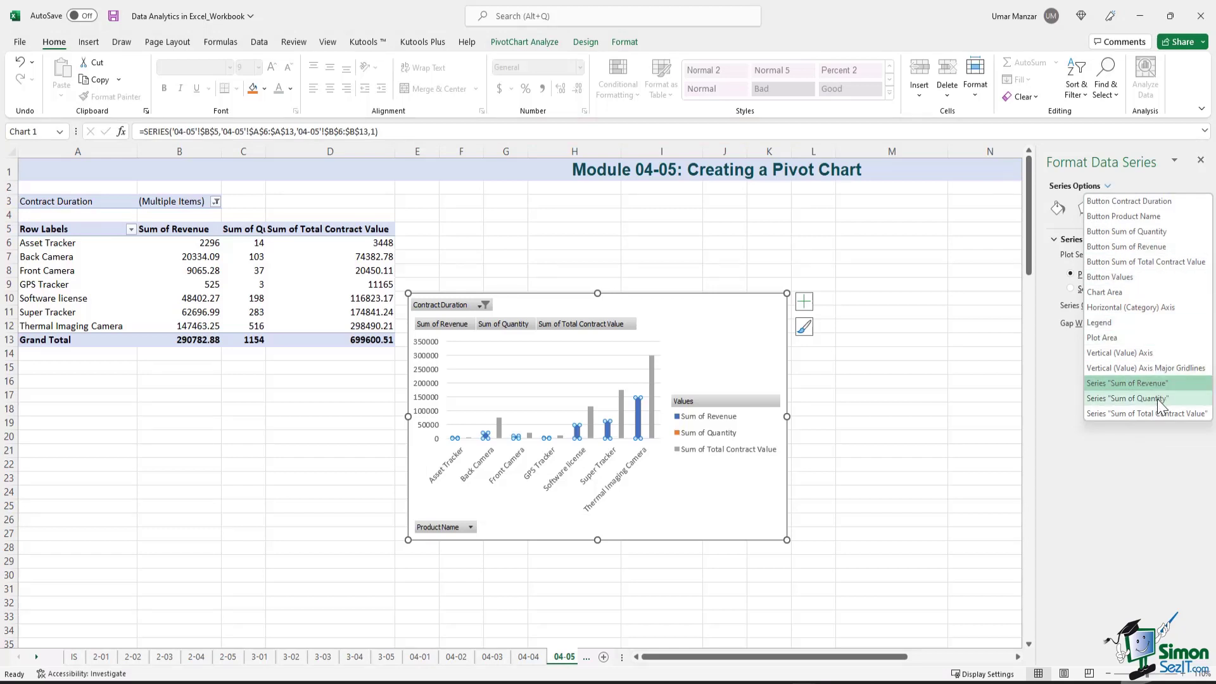
Choose the Sum of Quantity series as the element to format.
{"action": "left_click", "coordinate": [1127, 398]}
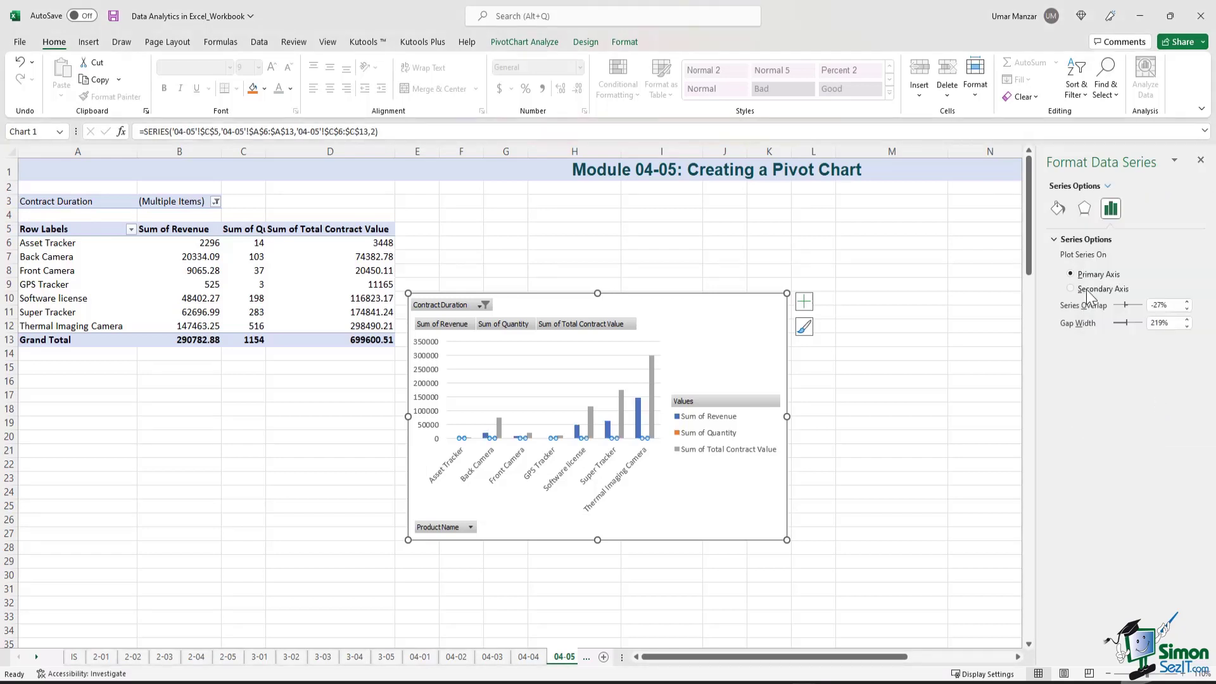
{"action": "mouse_move", "coordinate": [763, 417]}
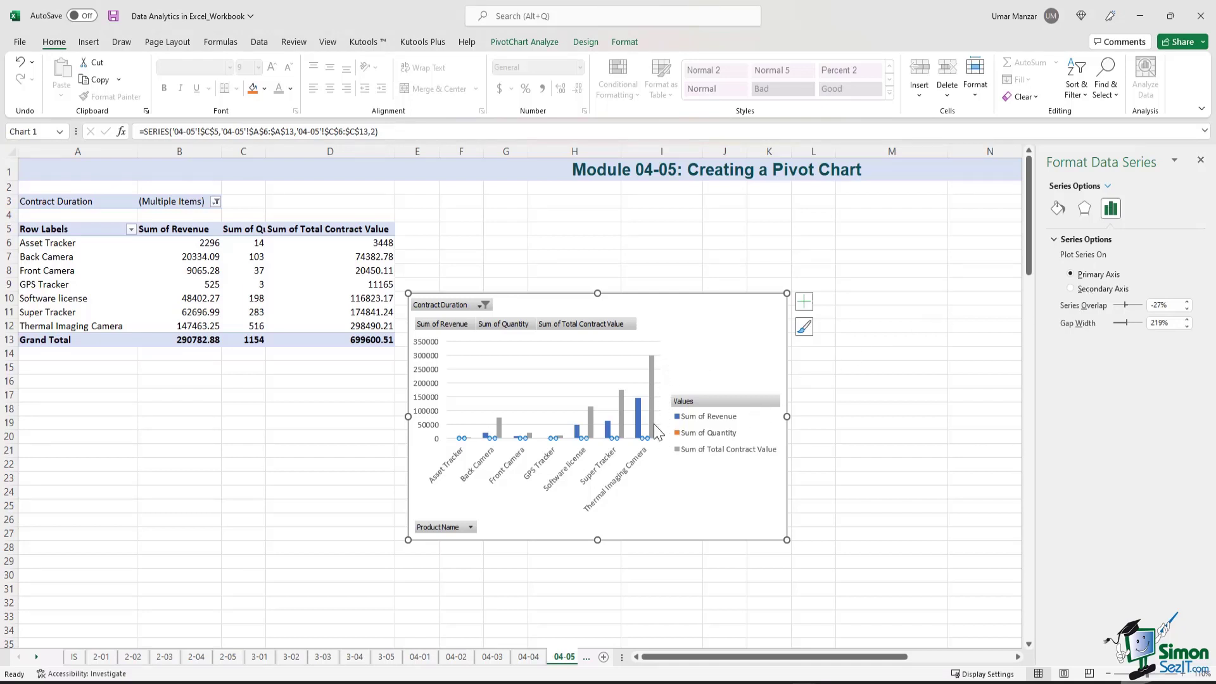
{"action": "mouse_move", "coordinate": [706, 451]}
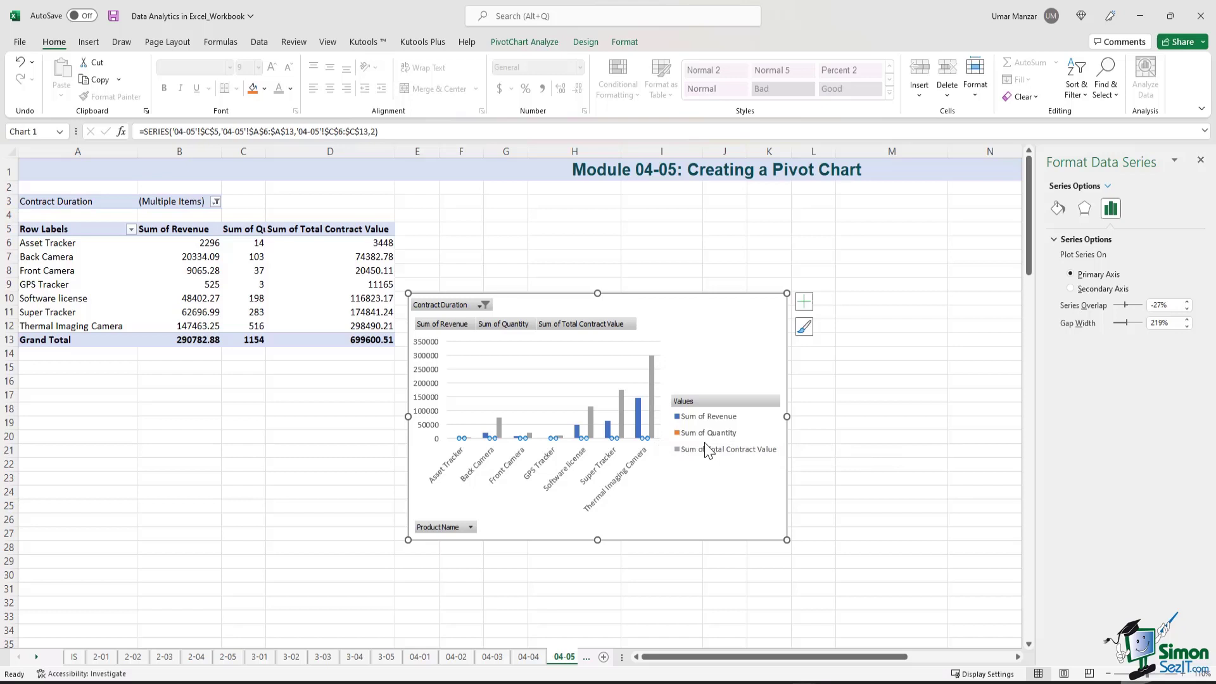
{"action": "mouse_move", "coordinate": [733, 448]}
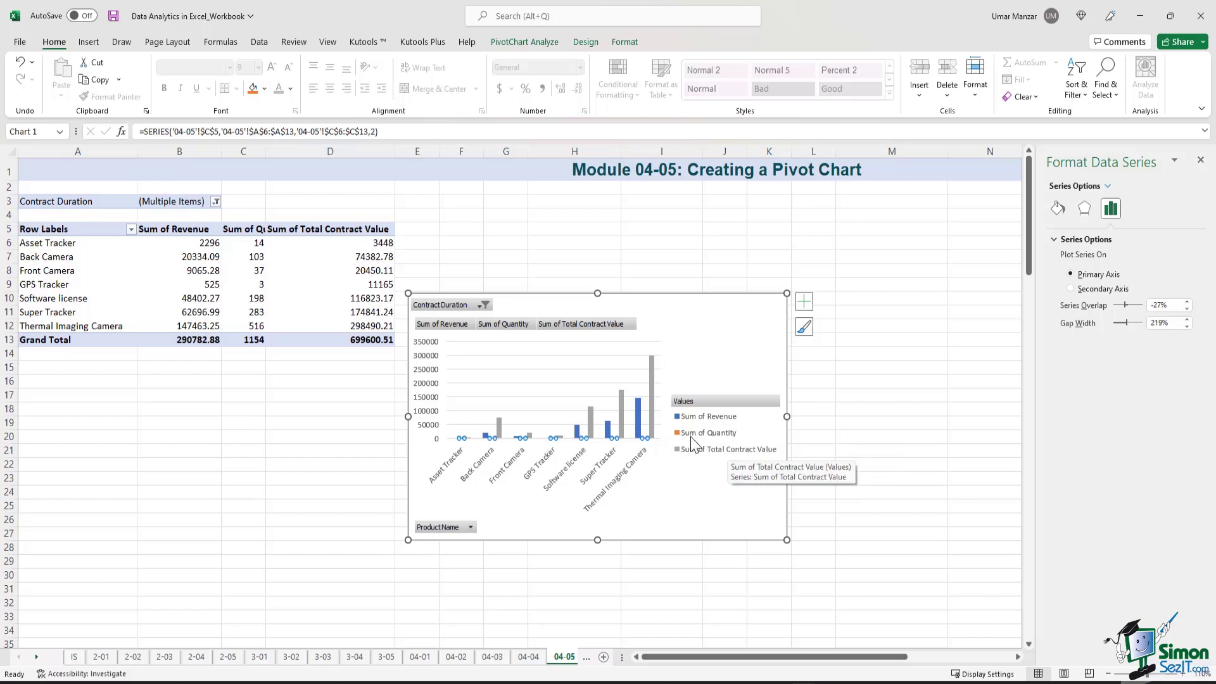
{"action": "mouse_move", "coordinate": [665, 368]}
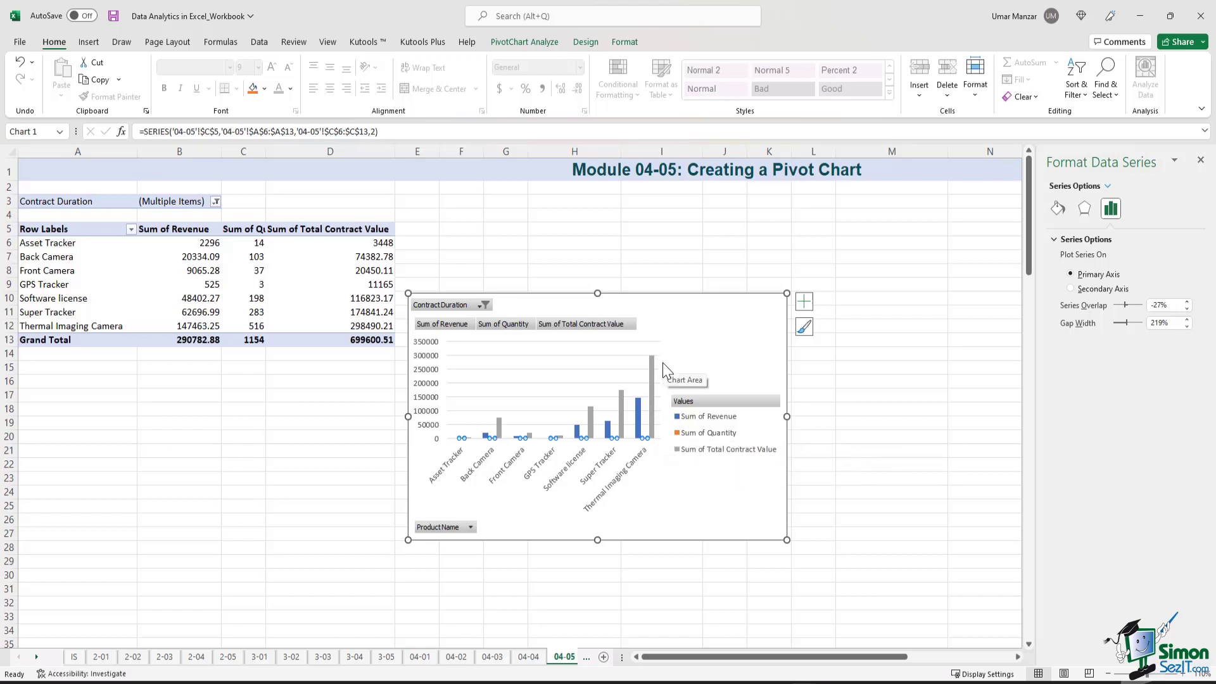
{"action": "mouse_move", "coordinate": [1107, 265]}
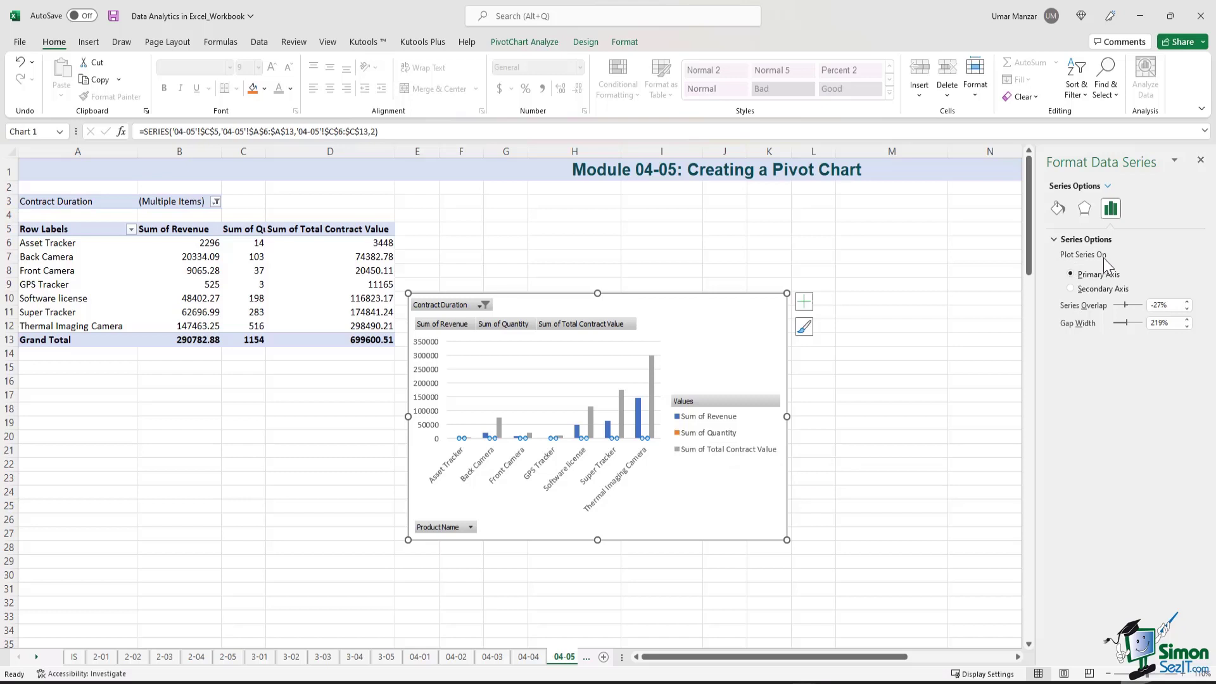
{"action": "mouse_move", "coordinate": [1085, 288]}
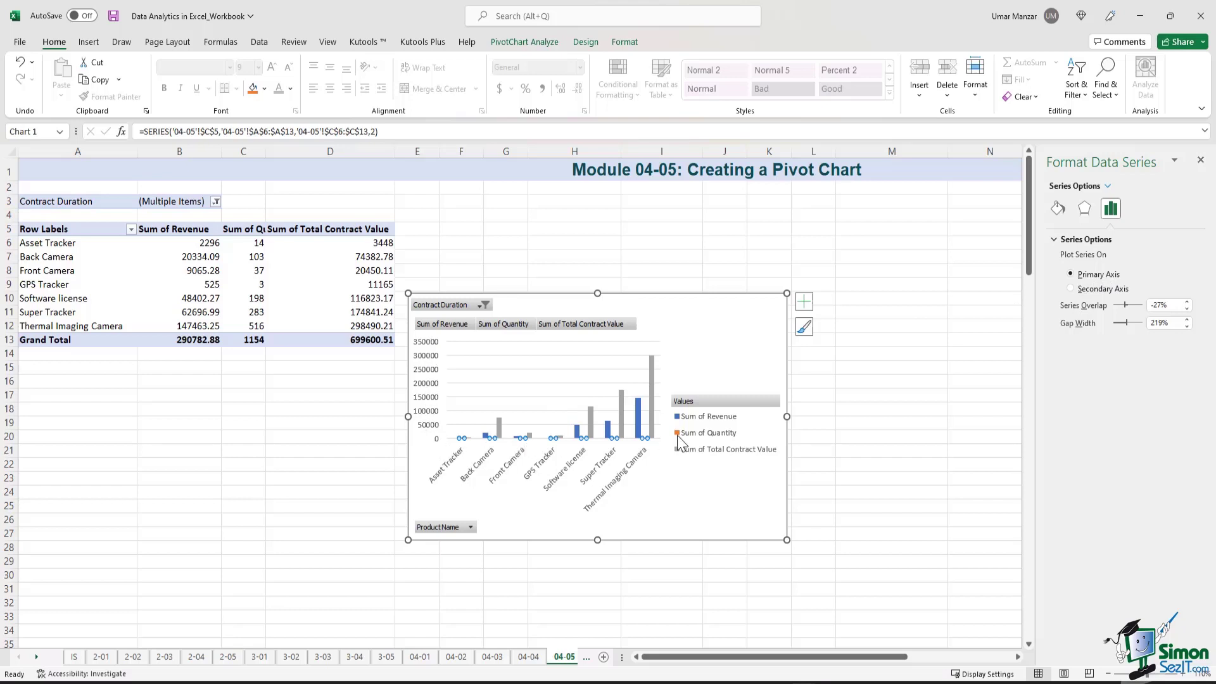
{"action": "mouse_move", "coordinate": [659, 458]}
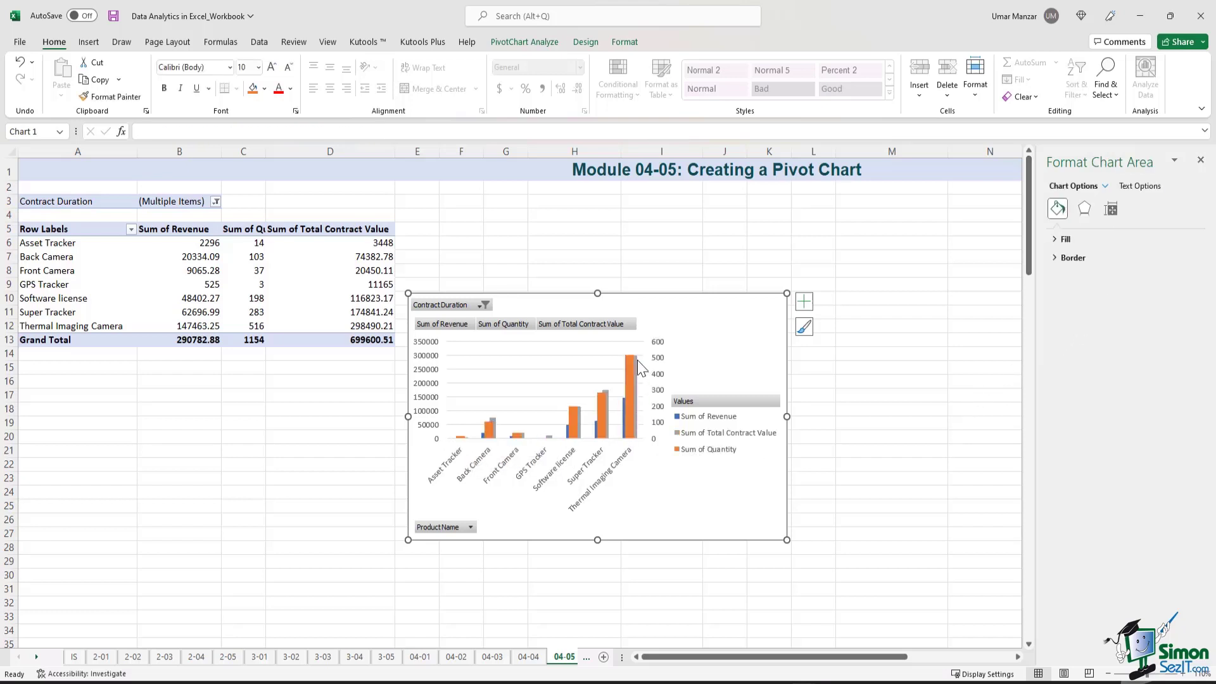
{"action": "mouse_move", "coordinate": [443, 468]}
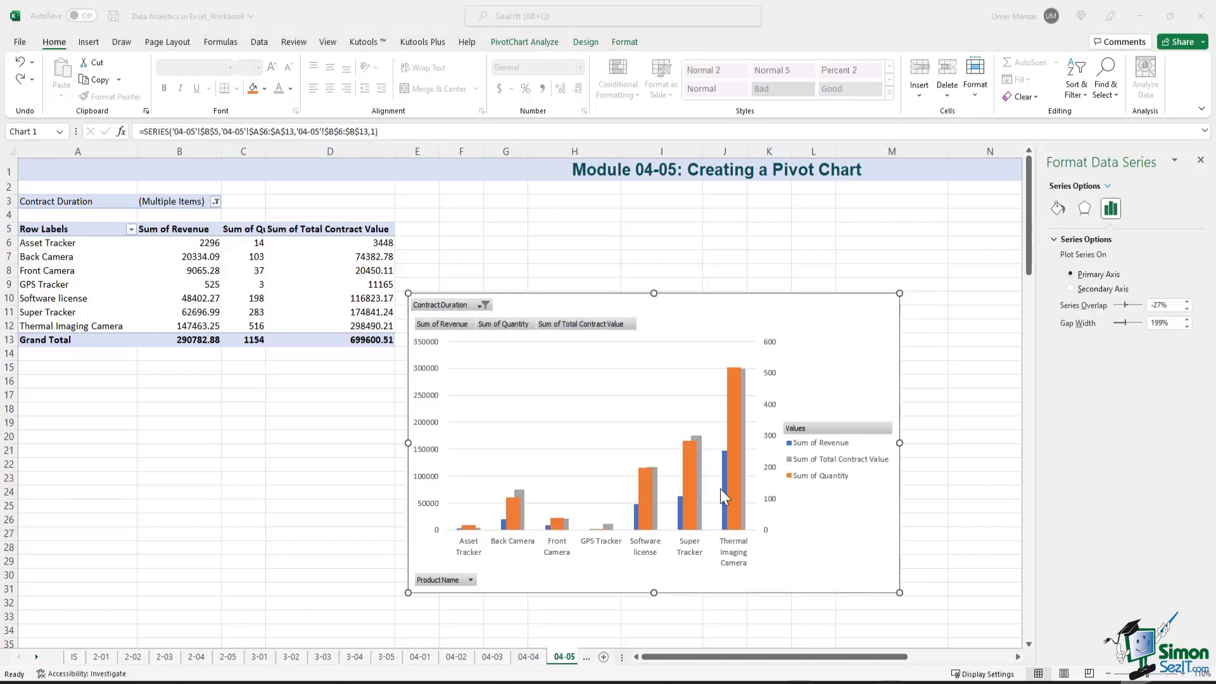
{"action": "mouse_move", "coordinate": [737, 504]}
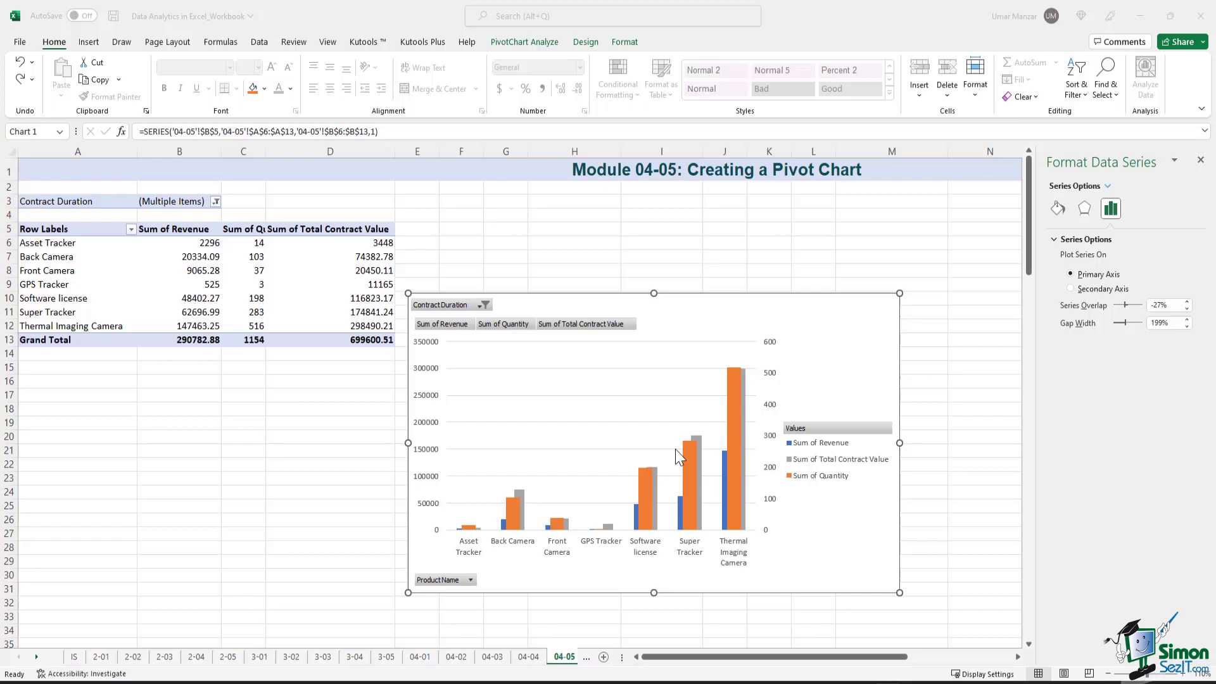
{"action": "mouse_move", "coordinate": [823, 451]}
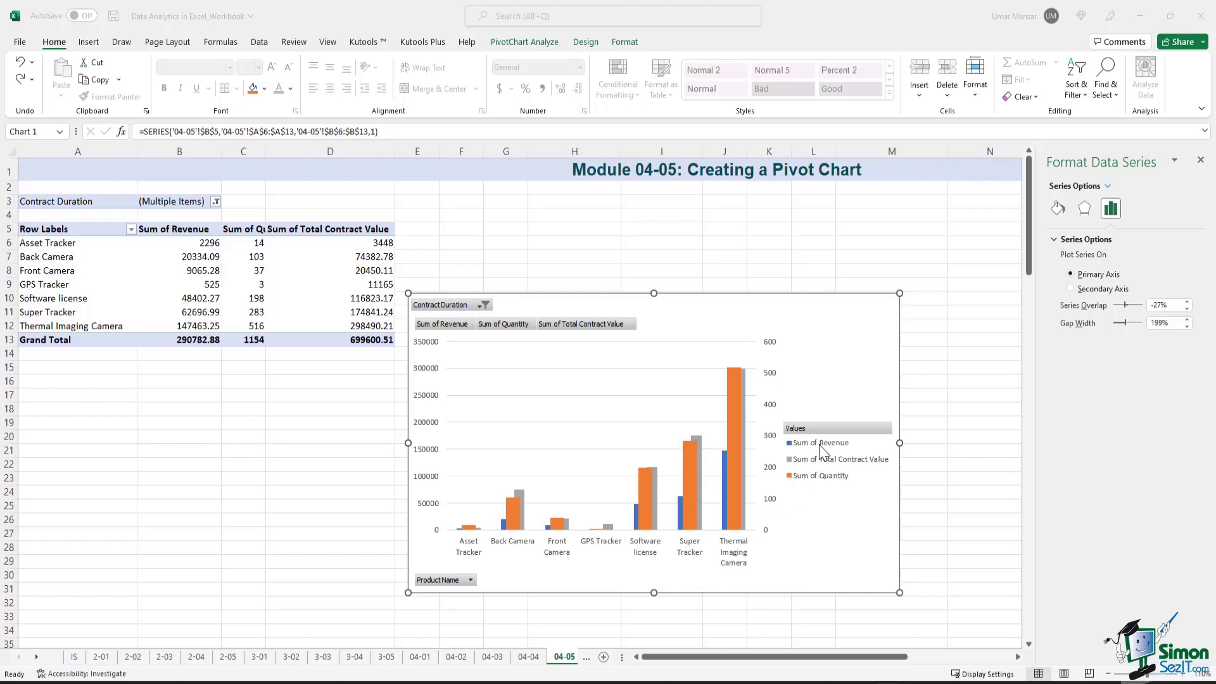
{"action": "mouse_move", "coordinate": [830, 465]}
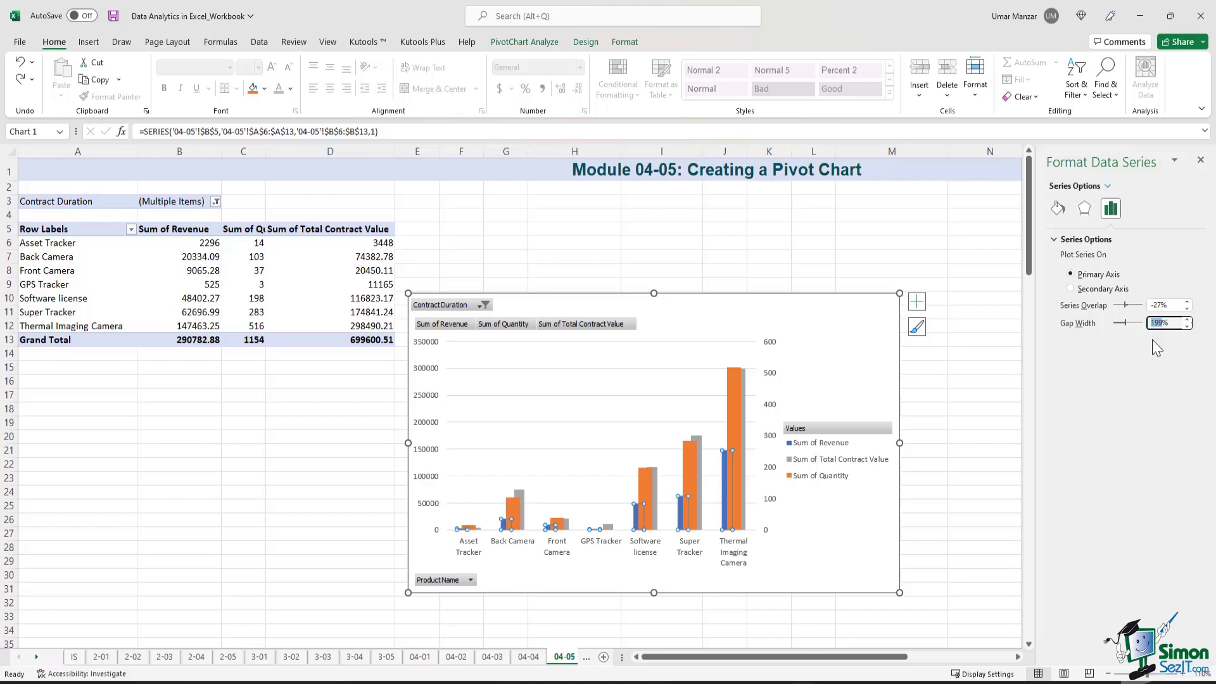
{"action": "mouse_move", "coordinate": [713, 389]}
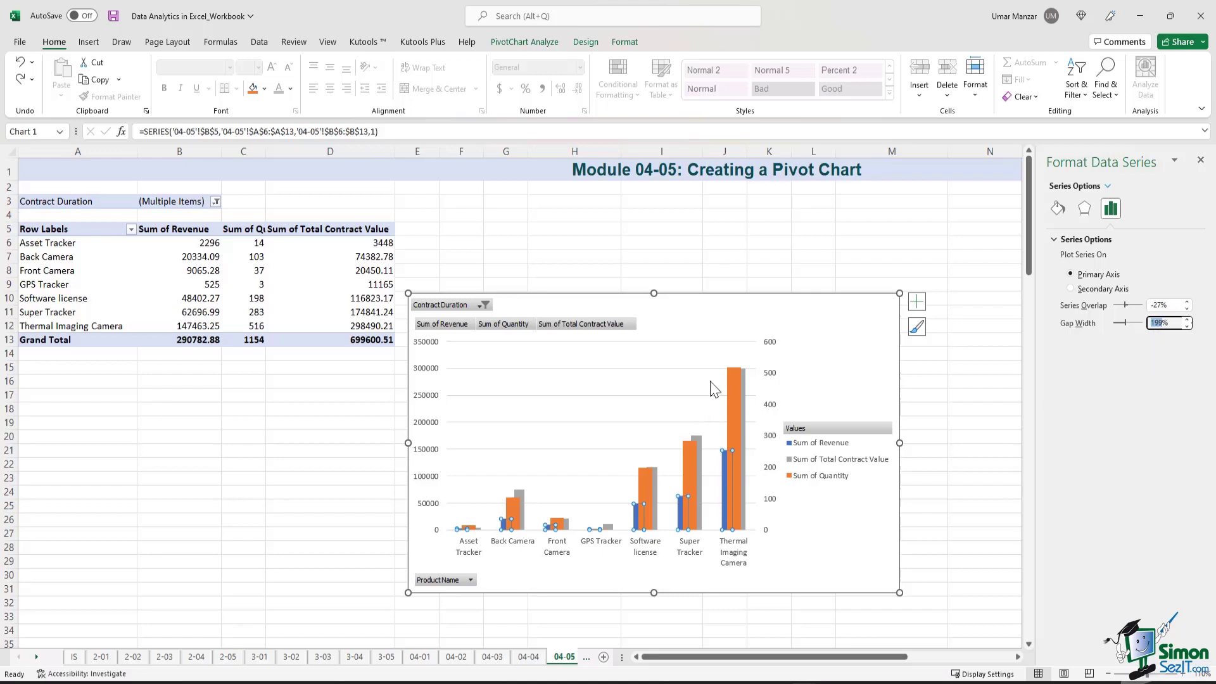
{"action": "mouse_move", "coordinate": [676, 522]}
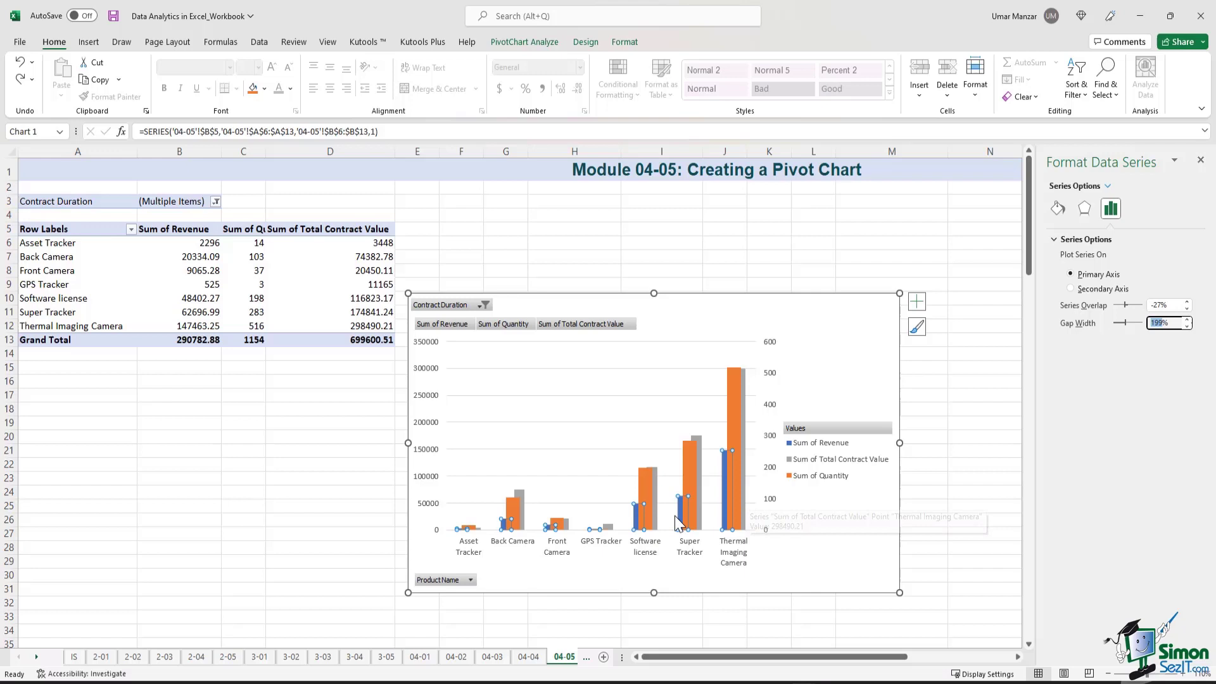
{"action": "mouse_move", "coordinate": [1169, 413]}
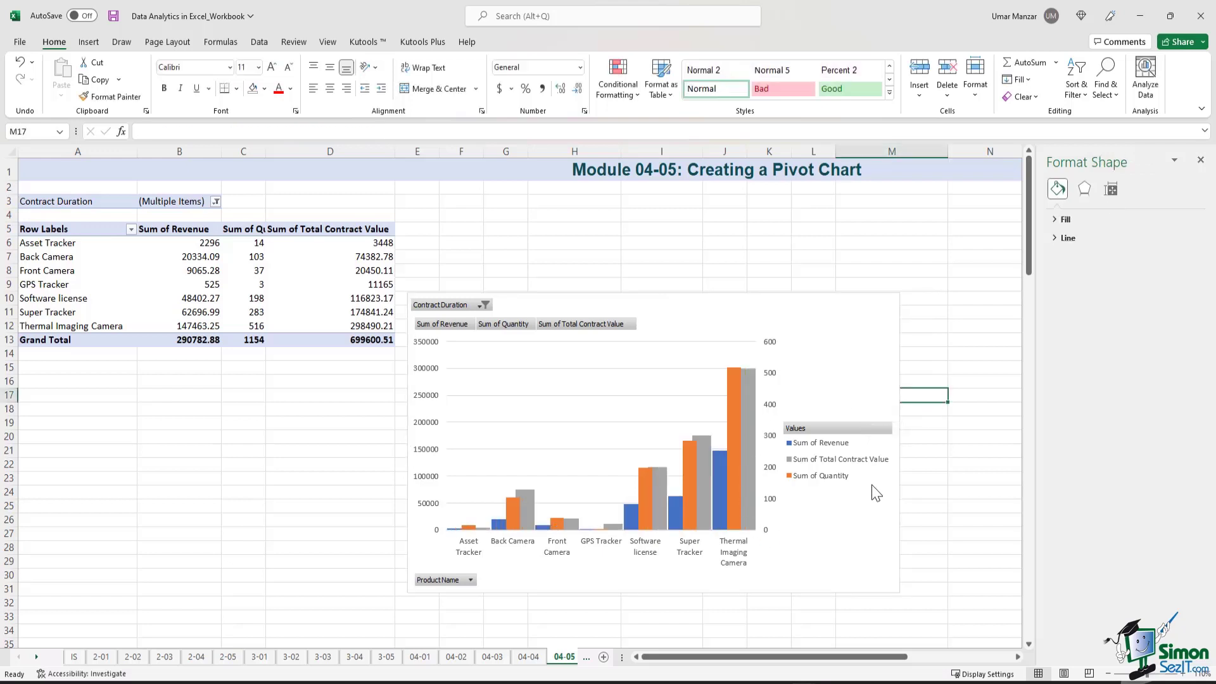
{"action": "mouse_move", "coordinate": [815, 511]}
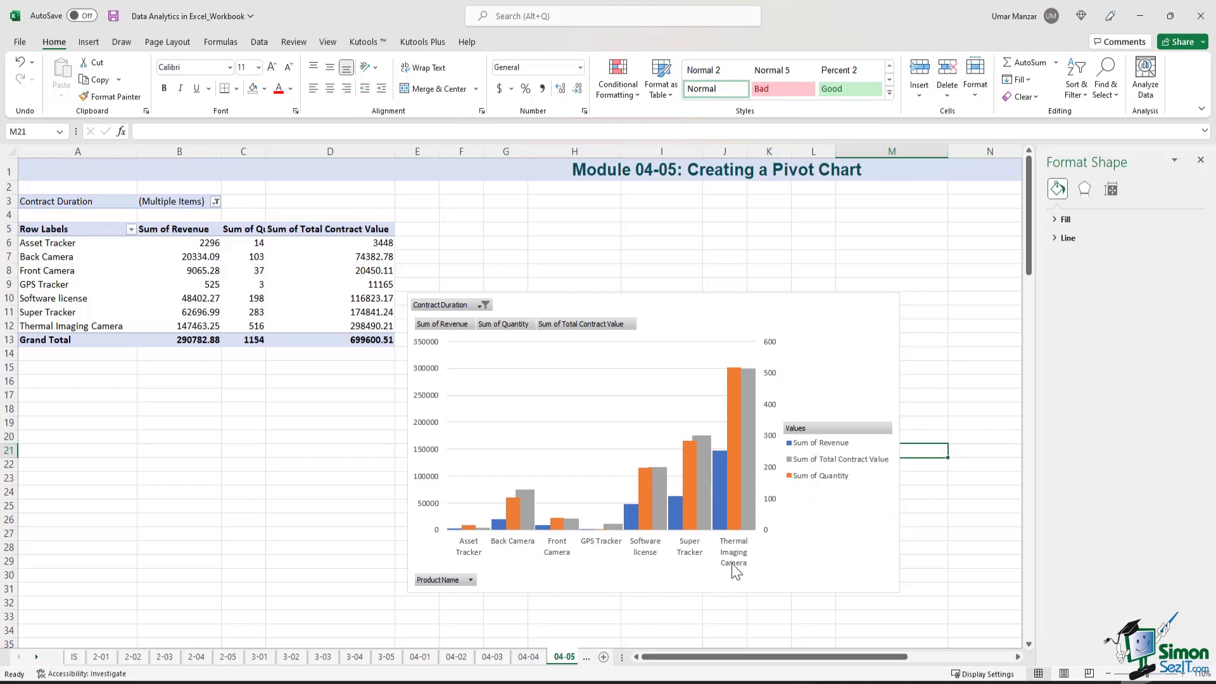
{"action": "mouse_move", "coordinate": [722, 510]}
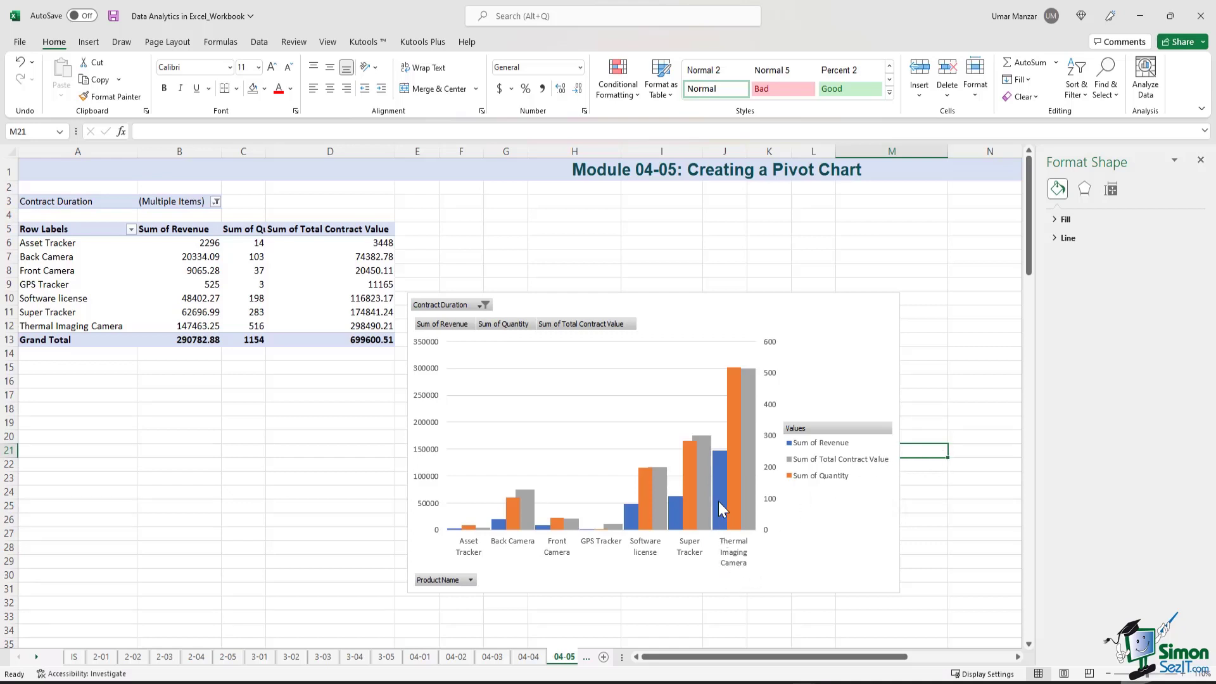
{"action": "mouse_move", "coordinate": [741, 373]}
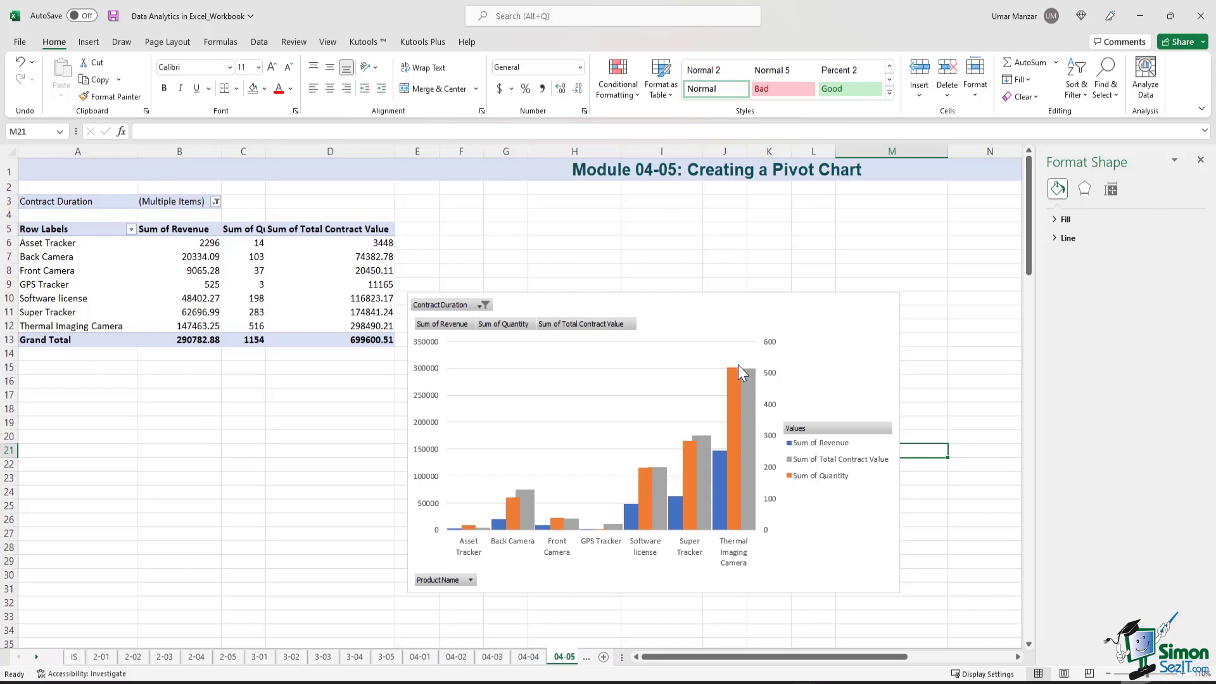
{"action": "mouse_move", "coordinate": [737, 530]}
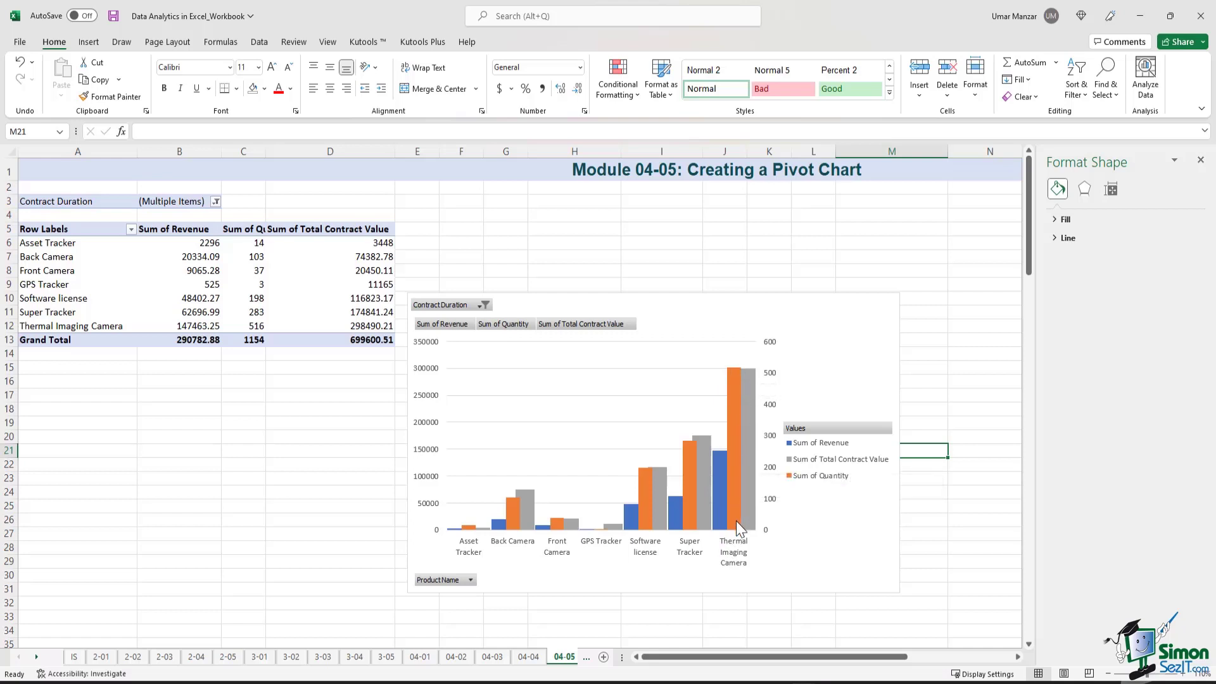
{"action": "mouse_move", "coordinate": [499, 393]}
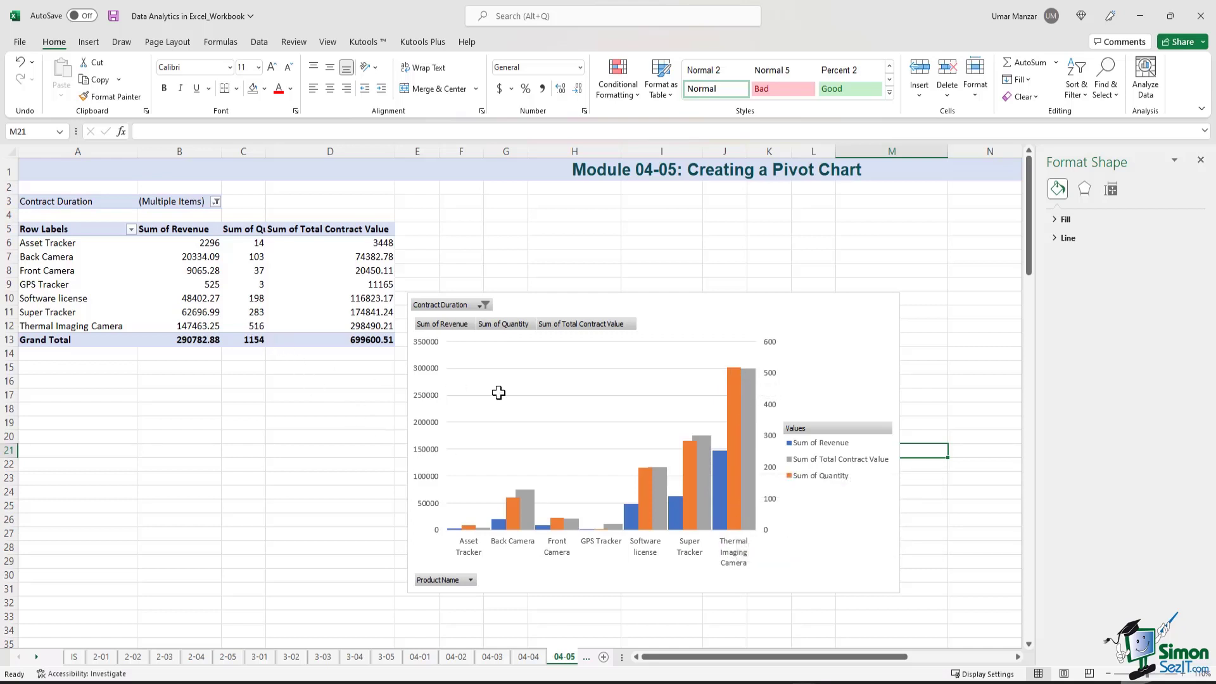
{"action": "mouse_move", "coordinate": [688, 554]}
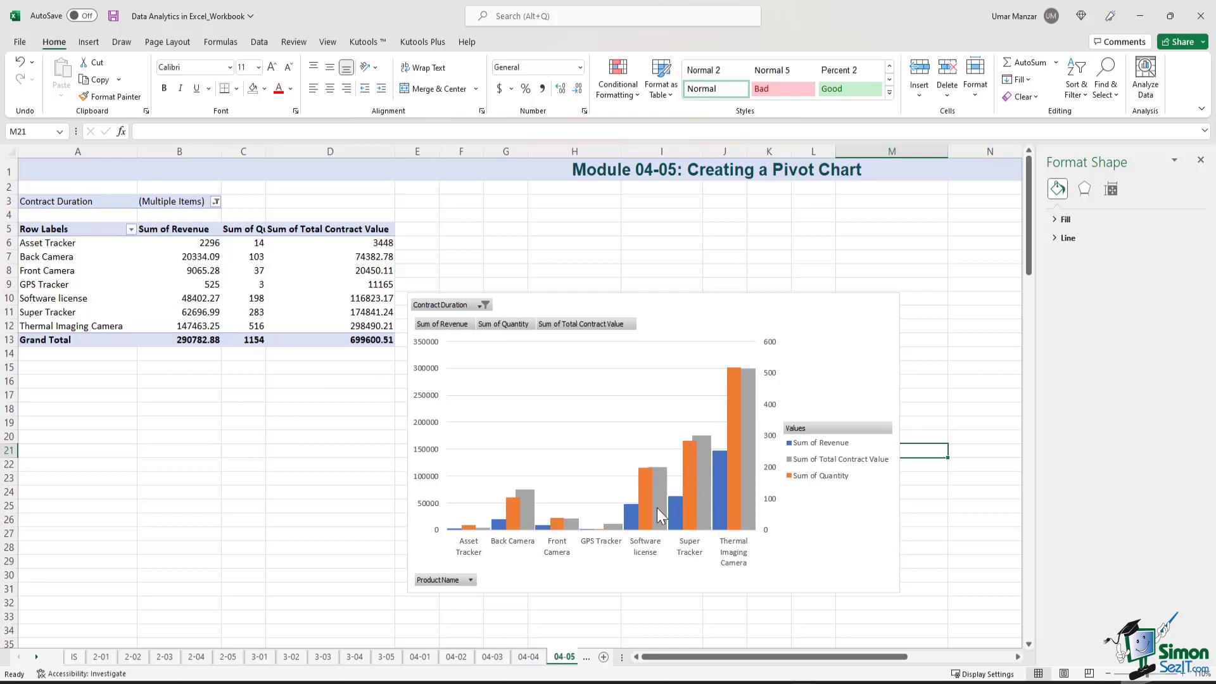
{"action": "mouse_move", "coordinate": [541, 600]}
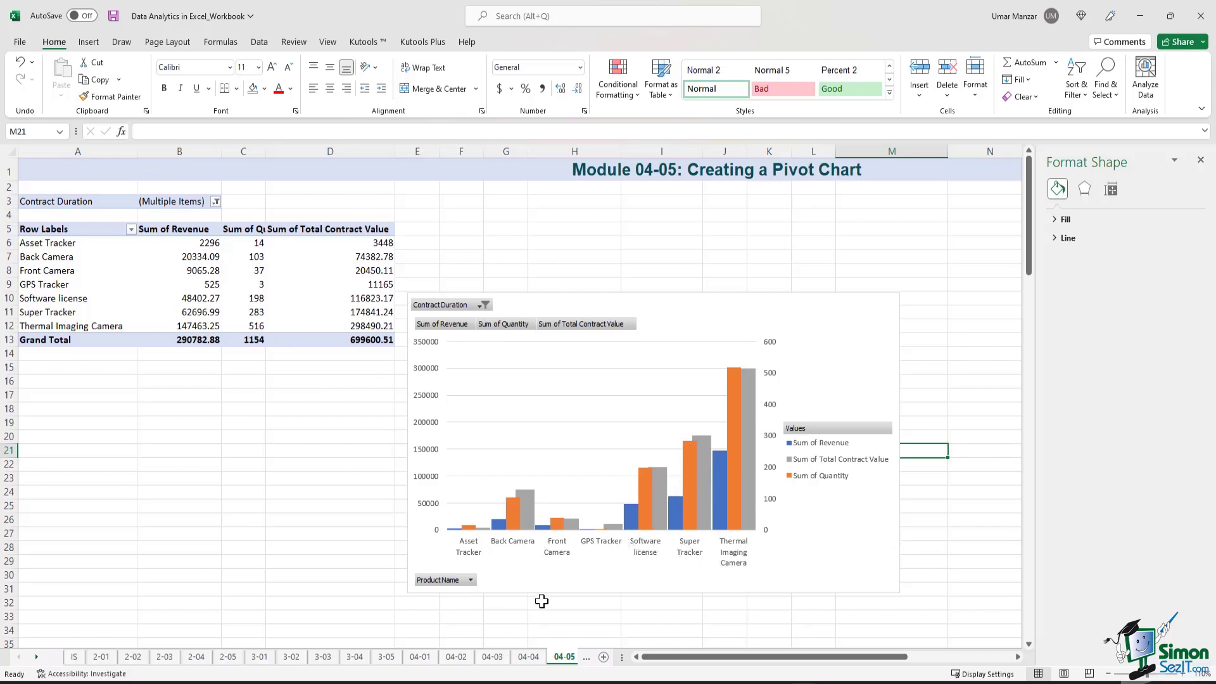
{"action": "mouse_move", "coordinate": [597, 540]}
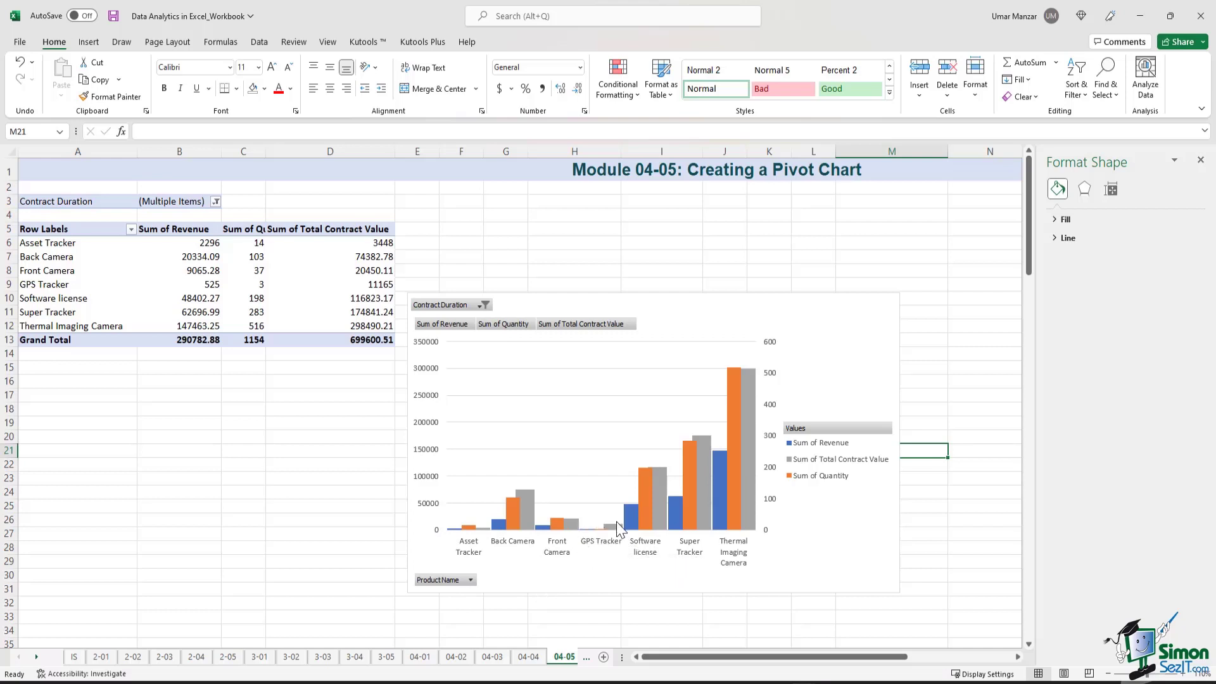
{"action": "mouse_move", "coordinate": [591, 545]}
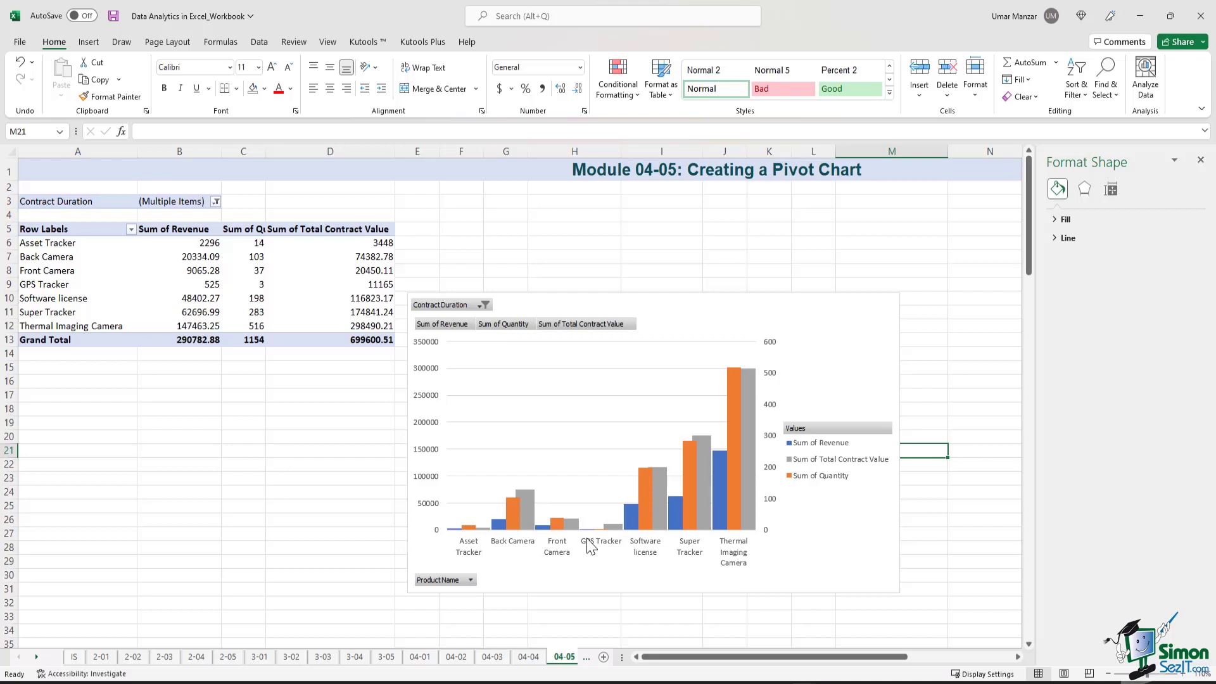
{"action": "mouse_move", "coordinate": [613, 541]}
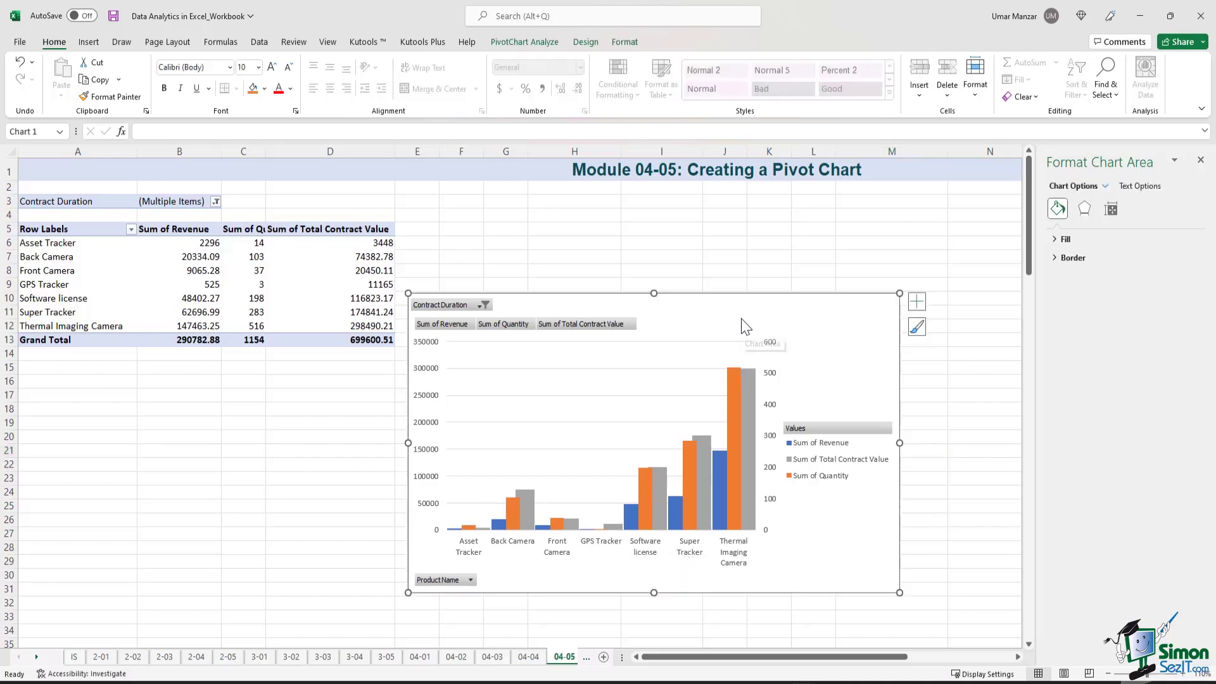
{"action": "mouse_move", "coordinate": [824, 539]}
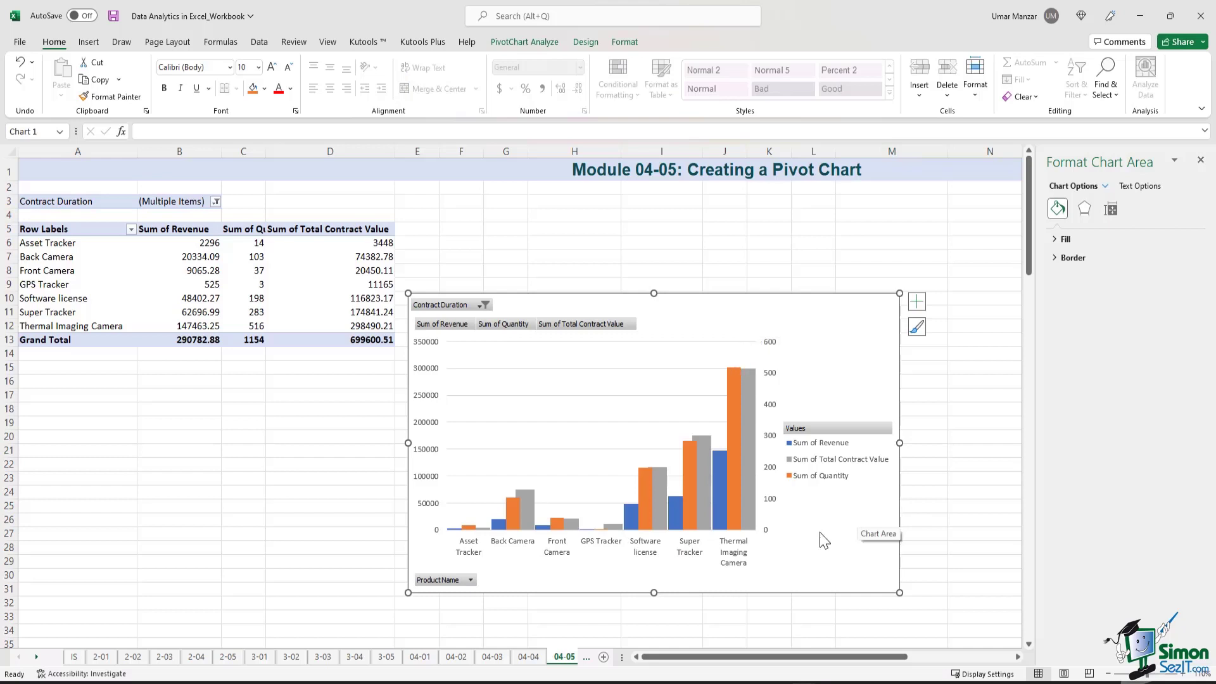
{"action": "mouse_move", "coordinate": [810, 543]}
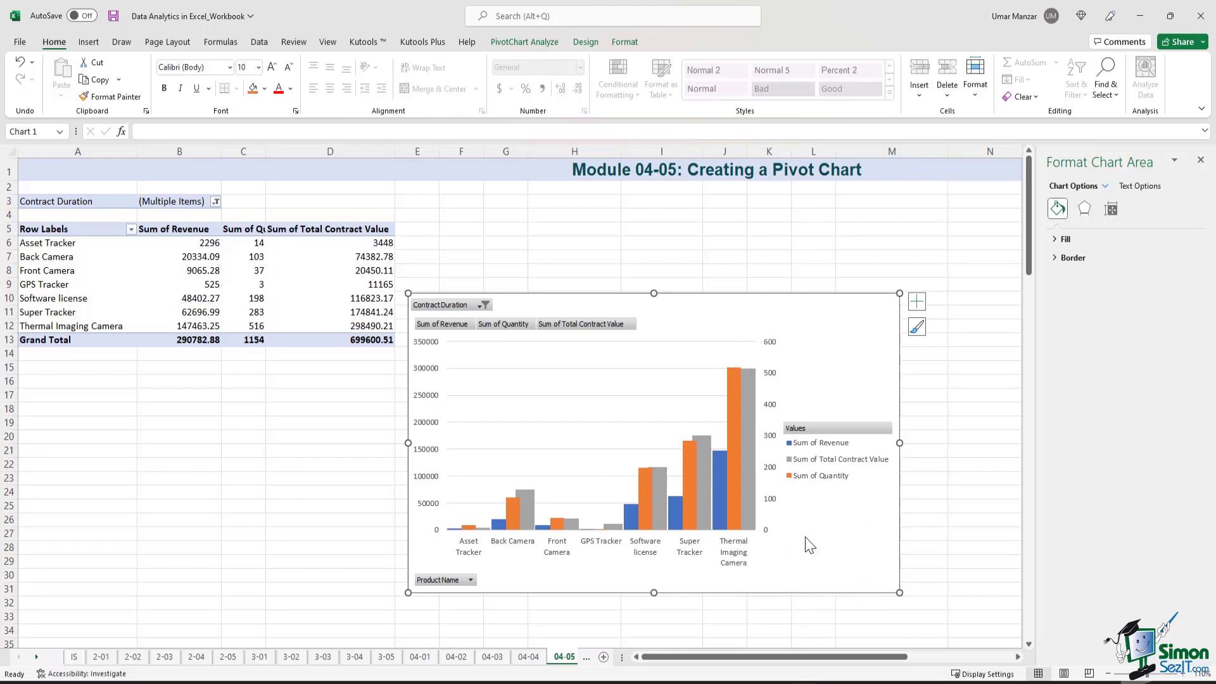
{"action": "mouse_move", "coordinate": [841, 466]}
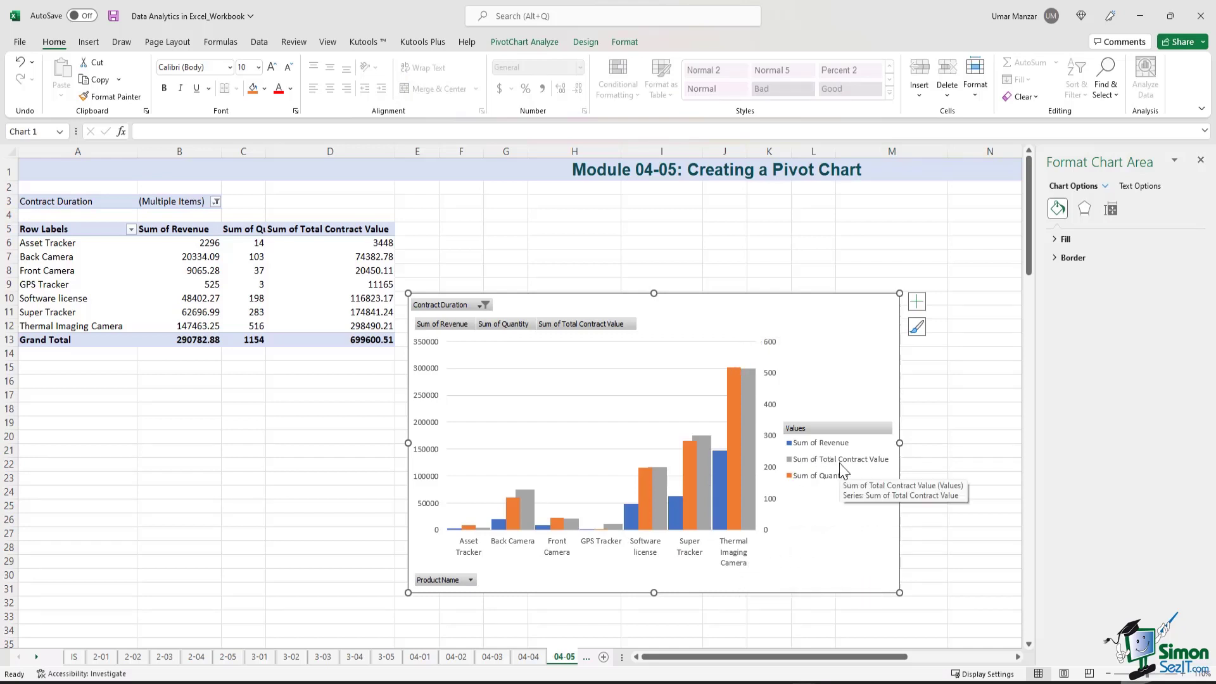
{"action": "mouse_move", "coordinate": [820, 498]}
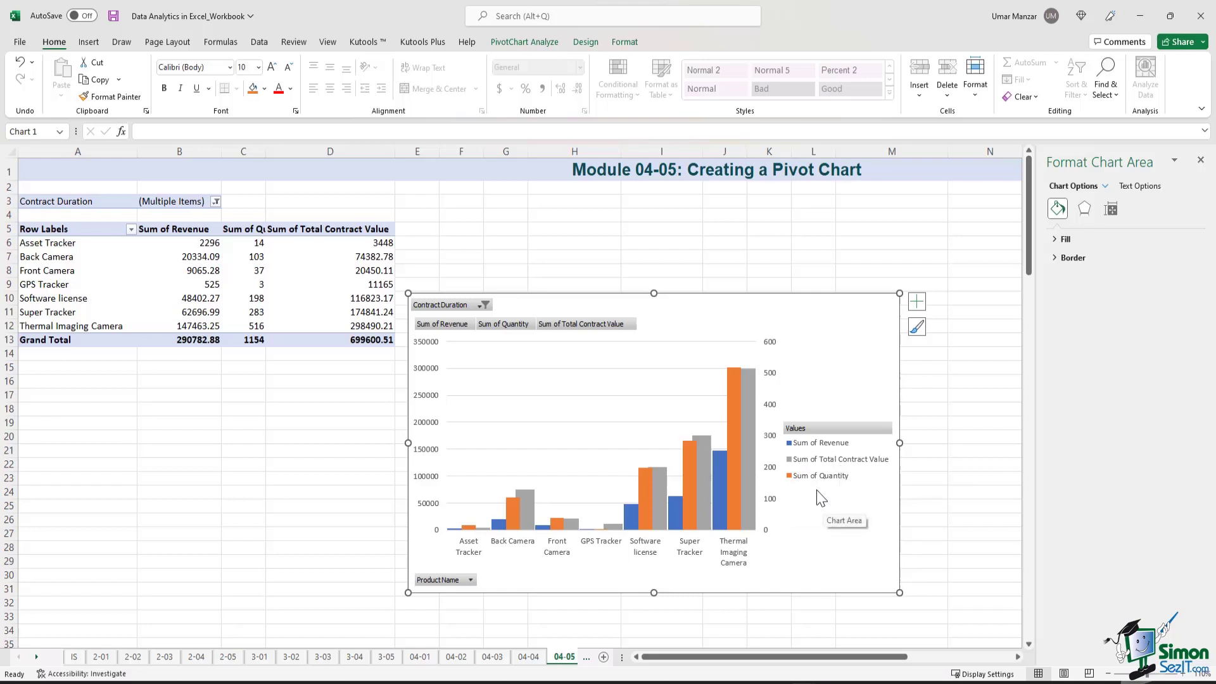
{"action": "mouse_move", "coordinate": [776, 264]}
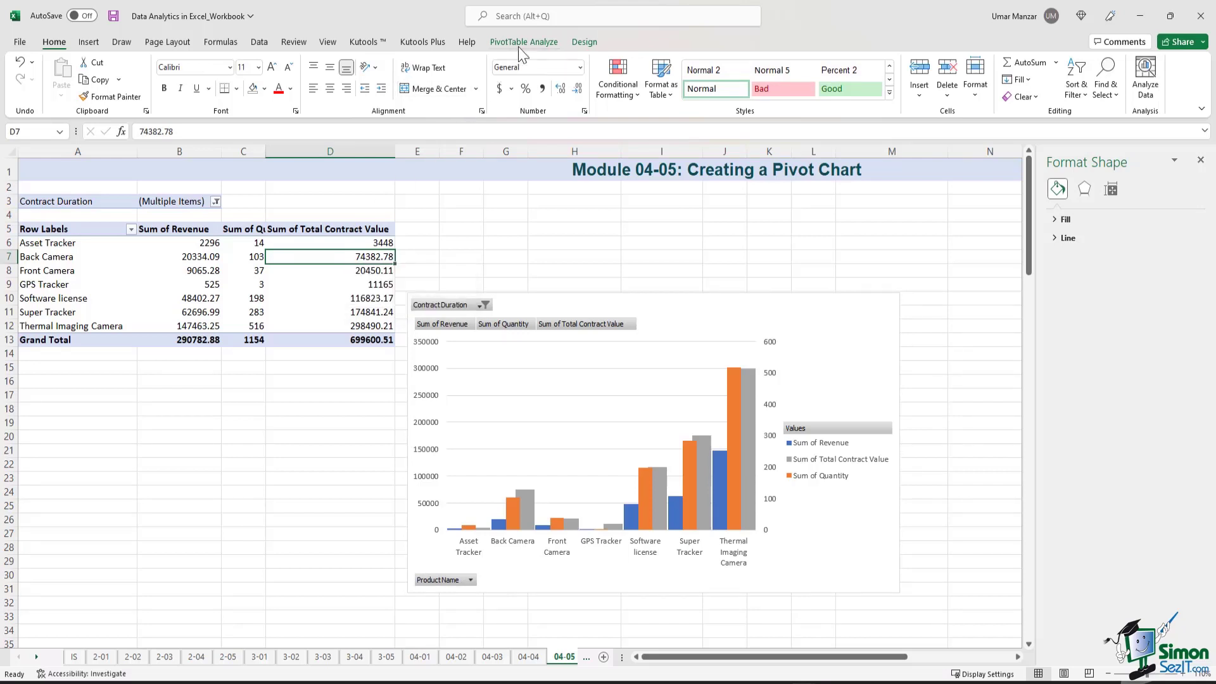
Insert a line pivot chart of the table's sums.
{"action": "left_click", "coordinate": [523, 40]}
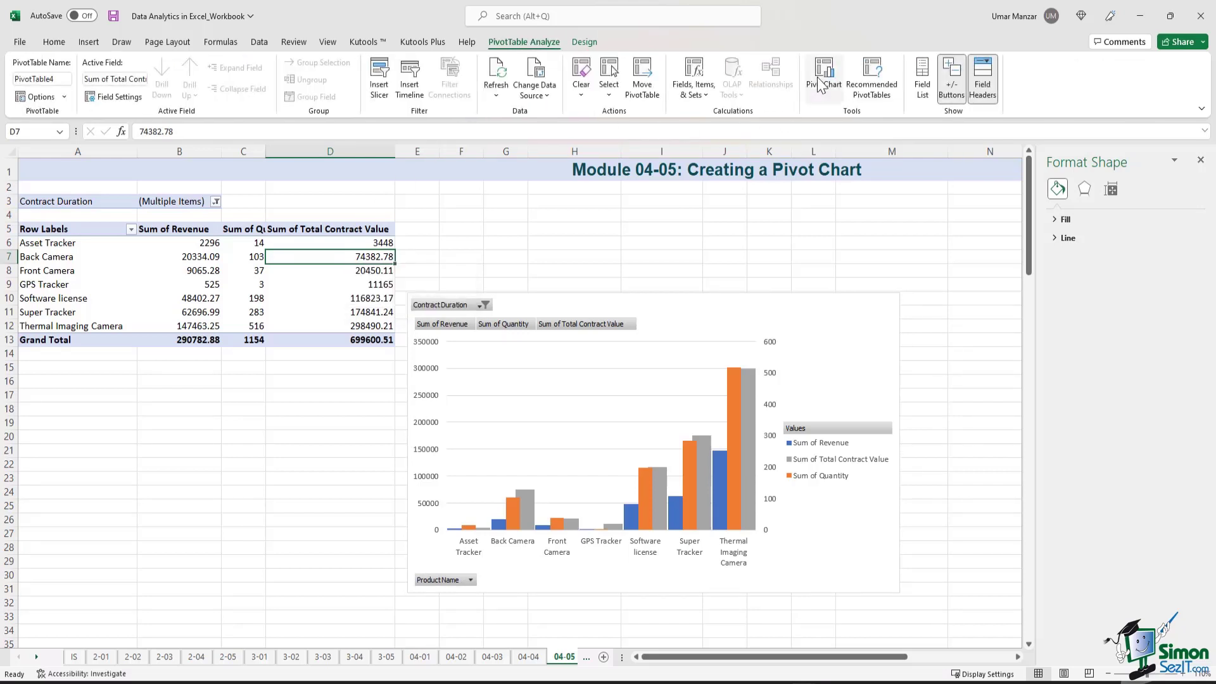
{"action": "left_click", "coordinate": [823, 73]}
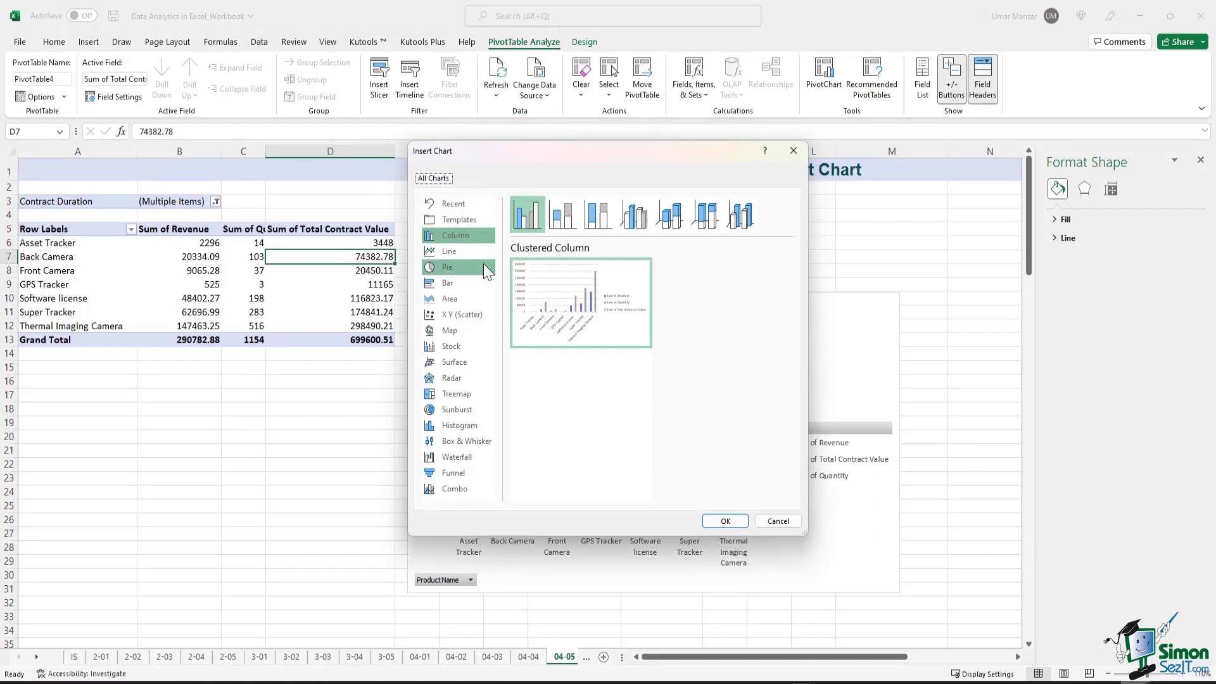
{"action": "left_click", "coordinate": [448, 251]}
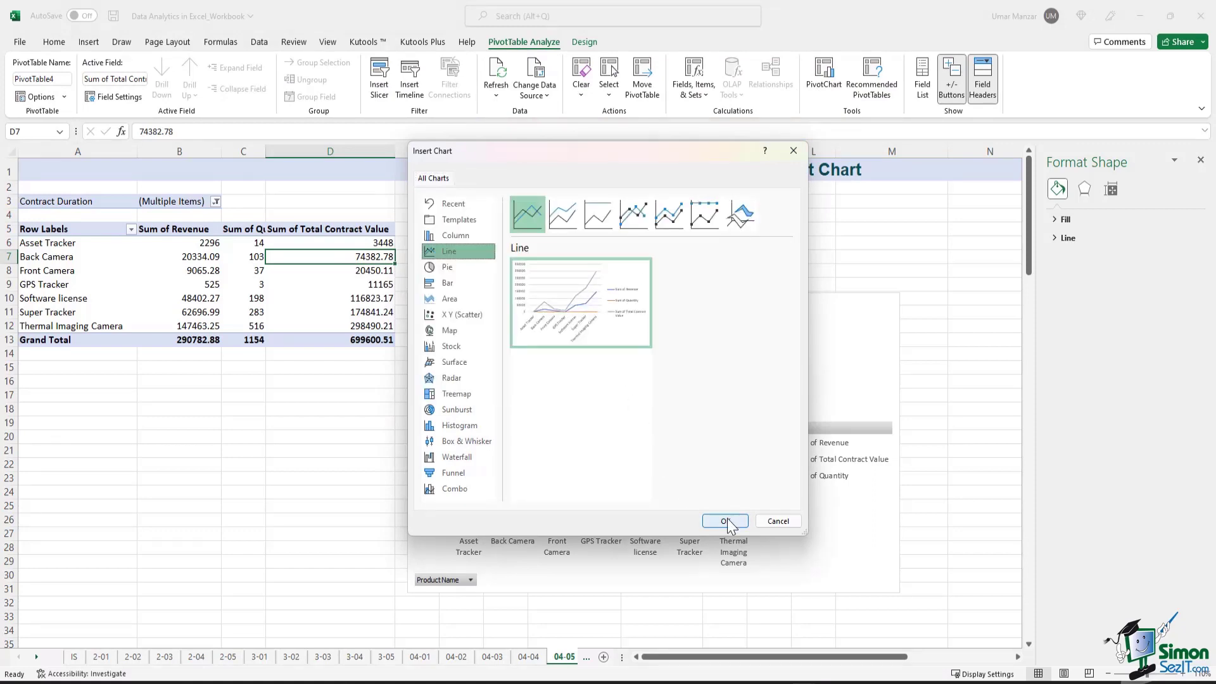
{"action": "left_click", "coordinate": [723, 521]}
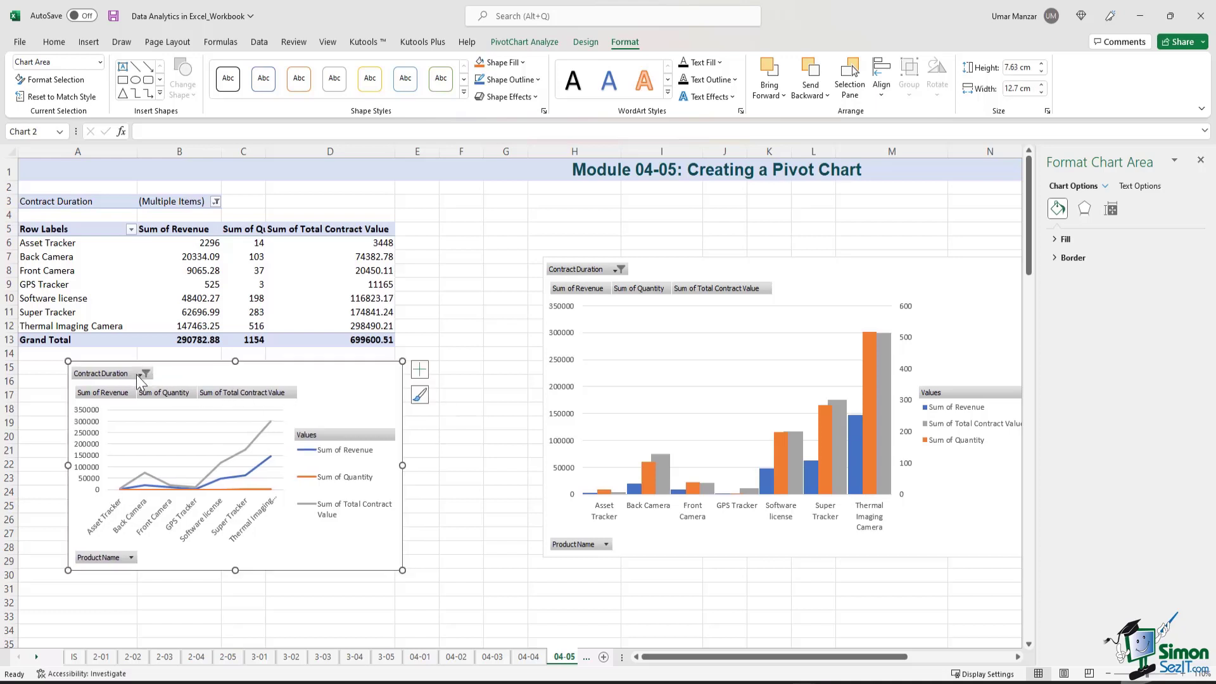
Reset the Contract Duration filter to (All) so every product, including Heat Sensor, is shown.
{"action": "left_click", "coordinate": [145, 372]}
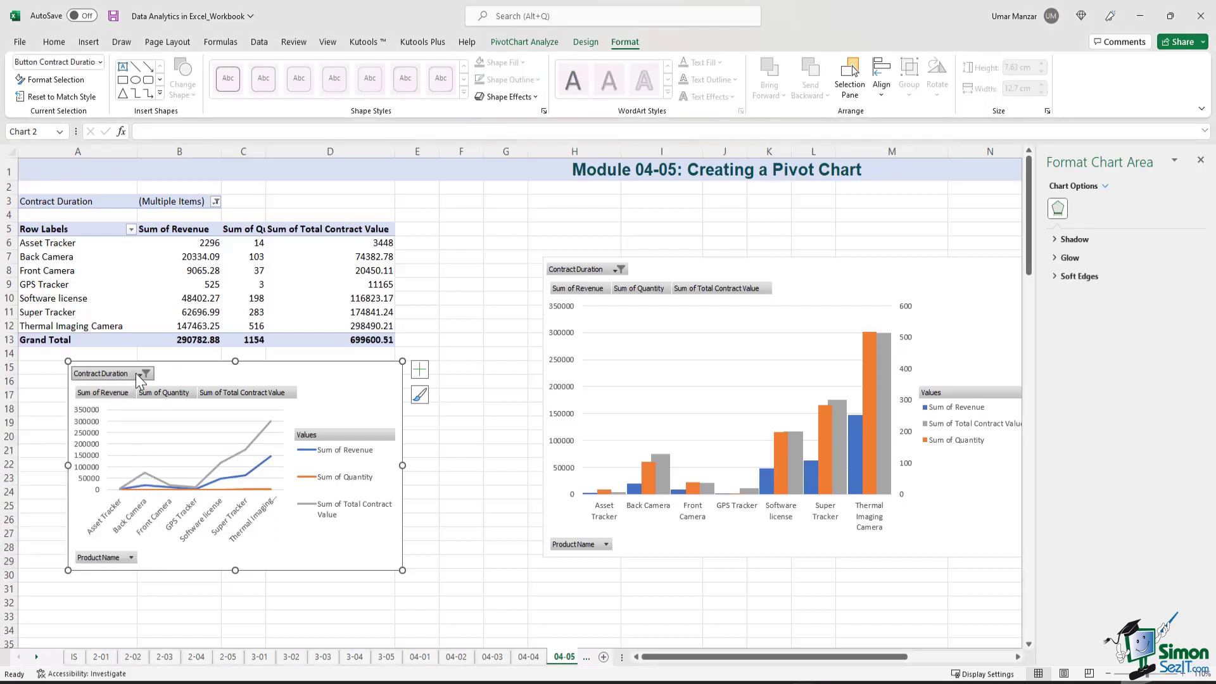
{"action": "mouse_move", "coordinate": [138, 380]}
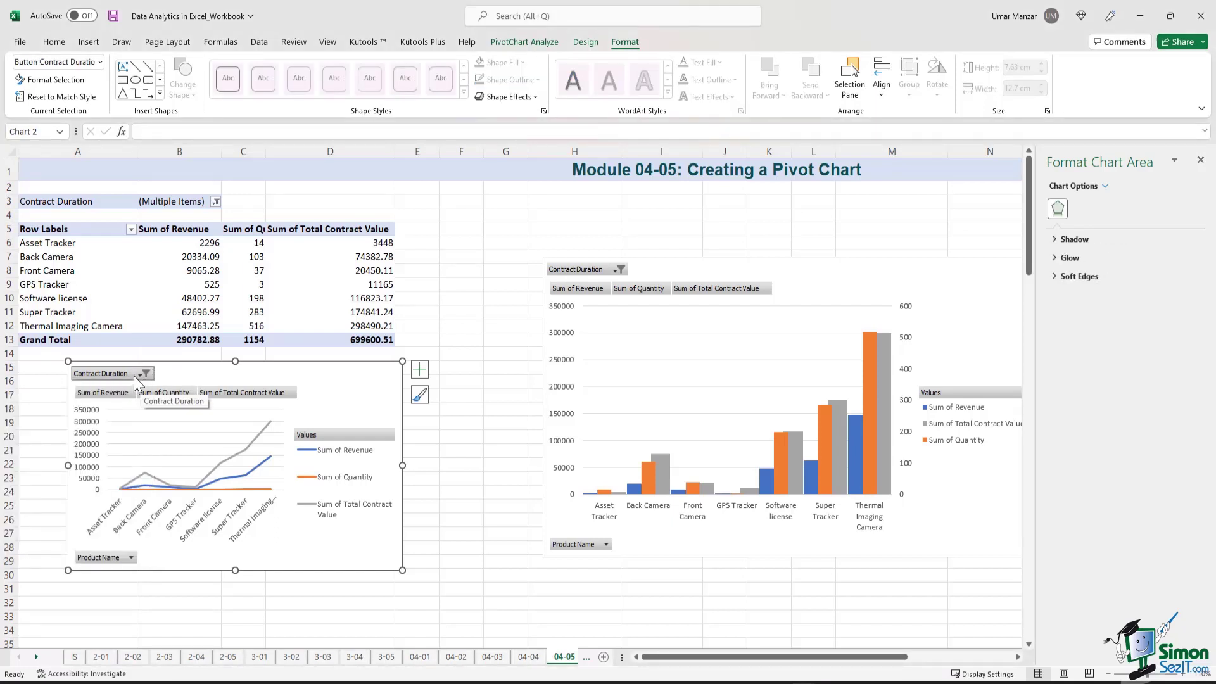
{"action": "left_click", "coordinate": [145, 373]}
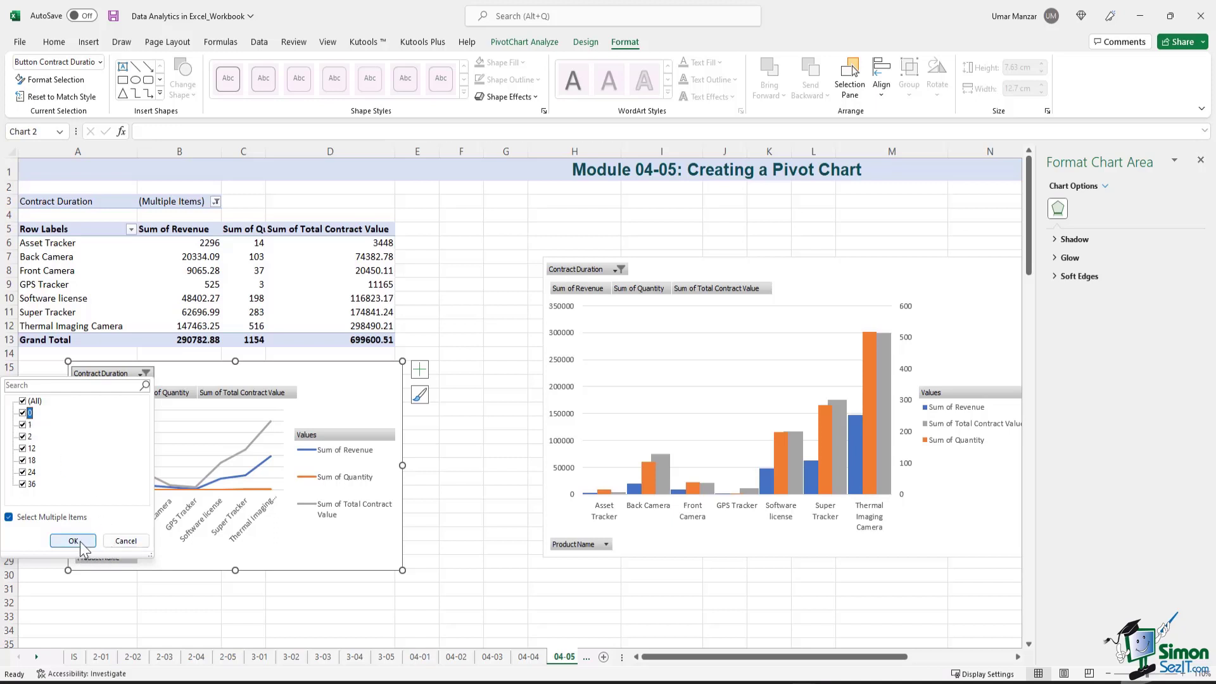
{"action": "left_click", "coordinate": [72, 541]}
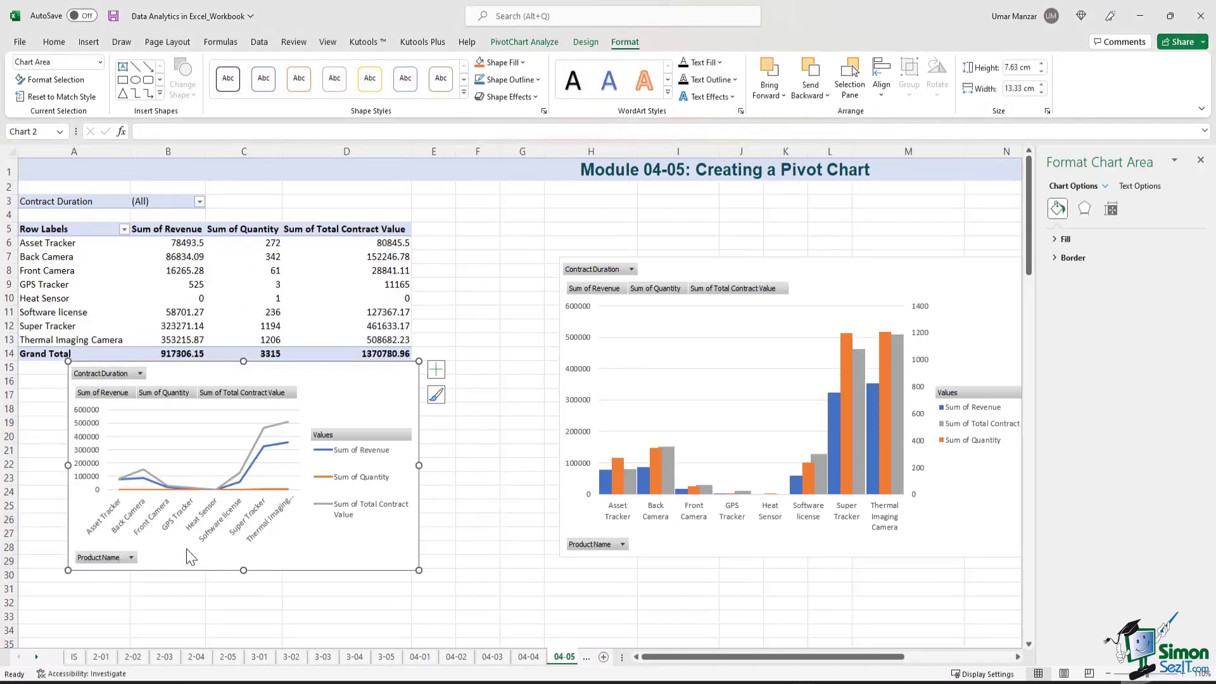
{"action": "mouse_move", "coordinate": [609, 332]}
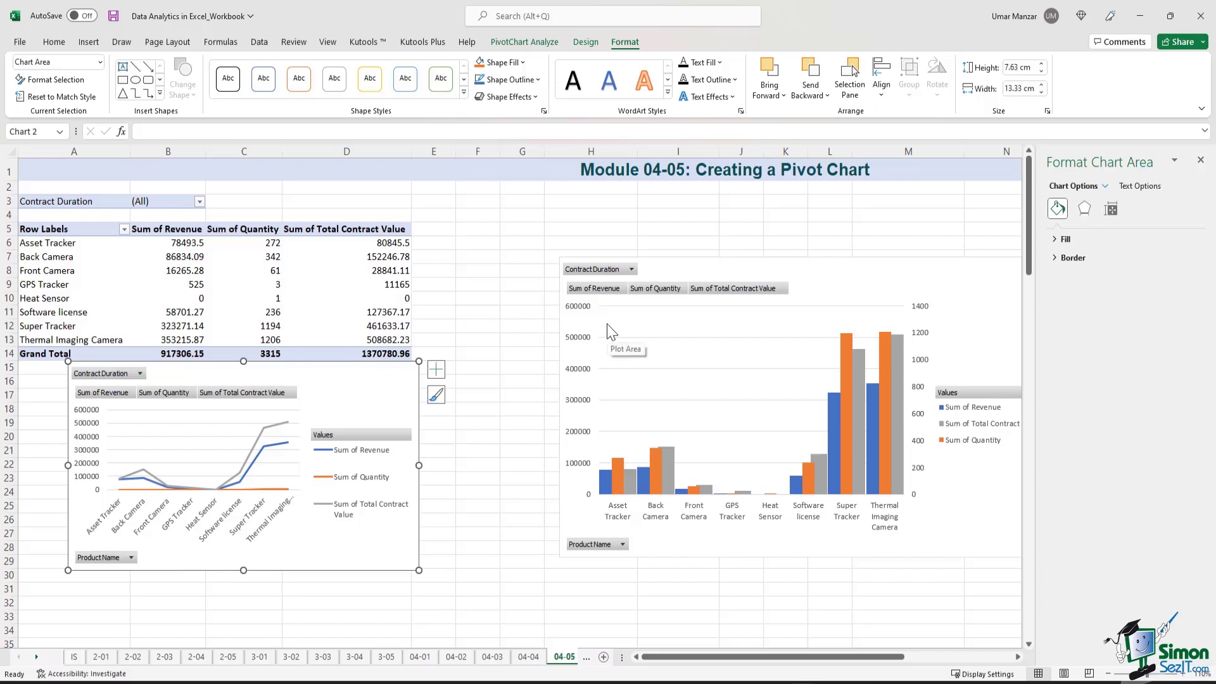
{"action": "mouse_move", "coordinate": [130, 382]}
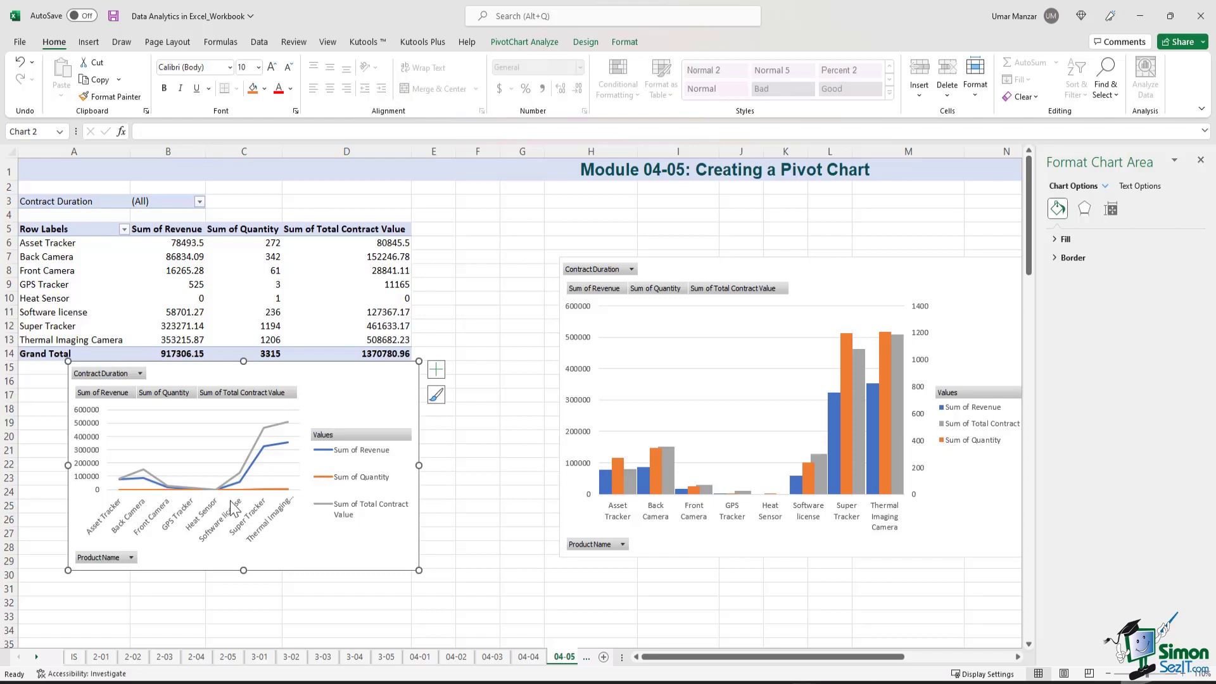
{"action": "mouse_move", "coordinate": [305, 500]}
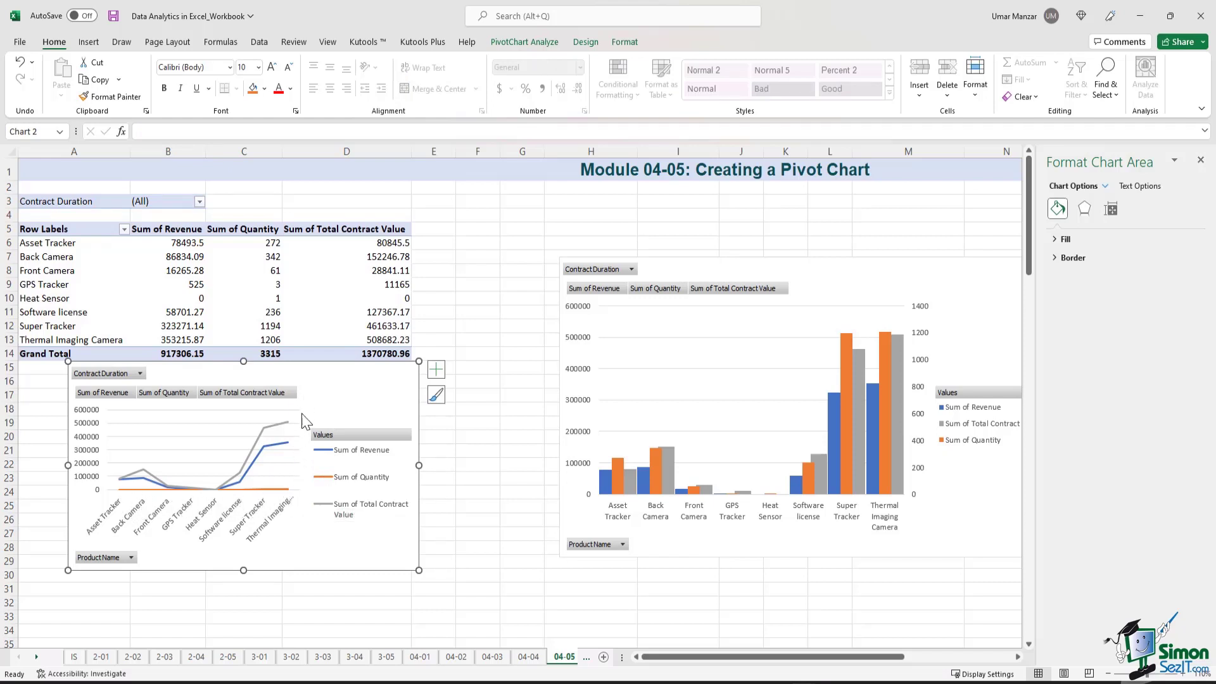
{"action": "mouse_move", "coordinate": [237, 439]}
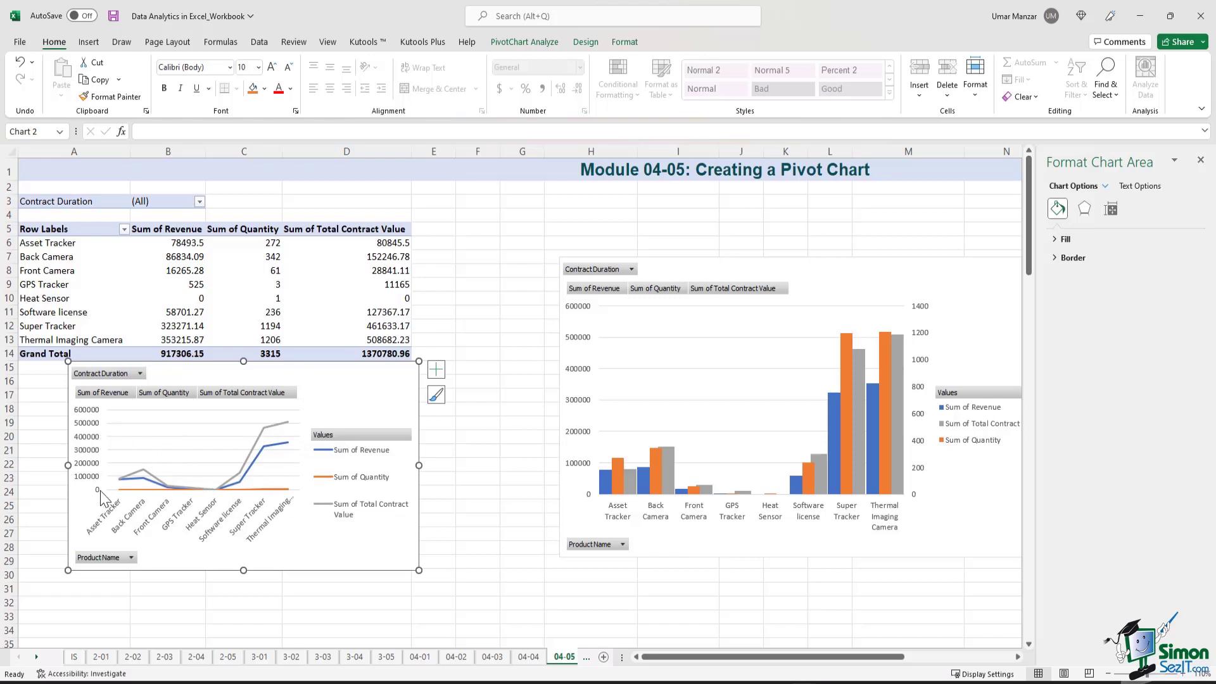
{"action": "mouse_move", "coordinate": [272, 499]}
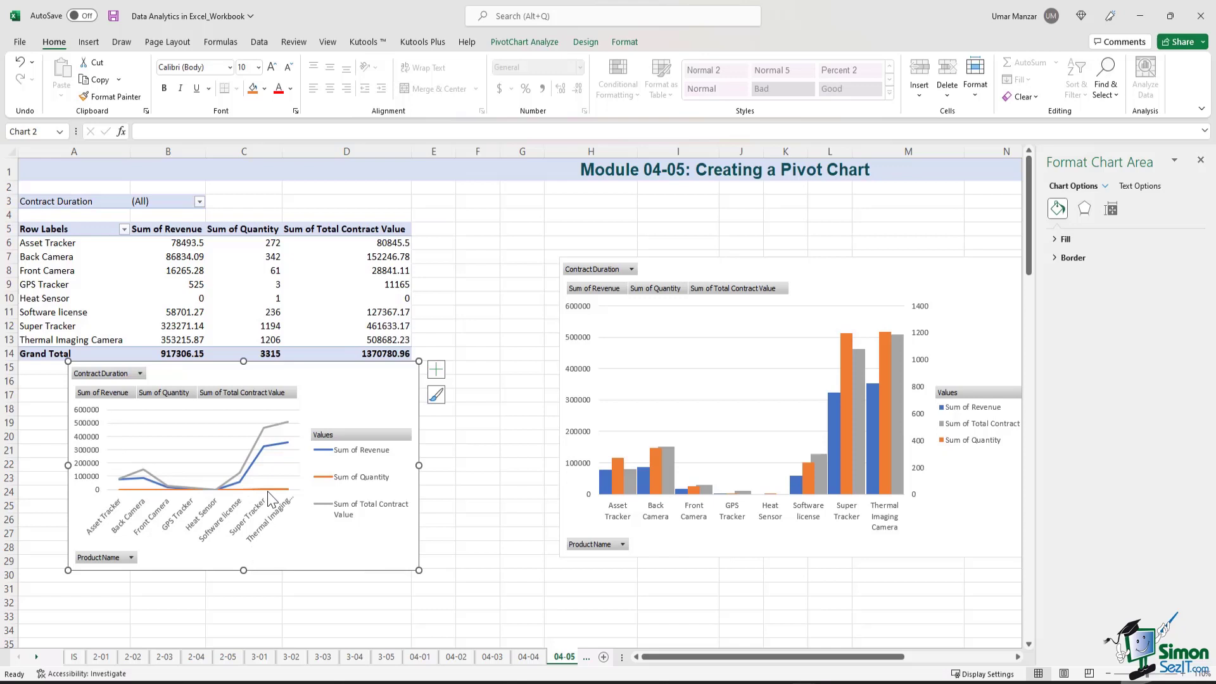
{"action": "mouse_move", "coordinate": [660, 379]}
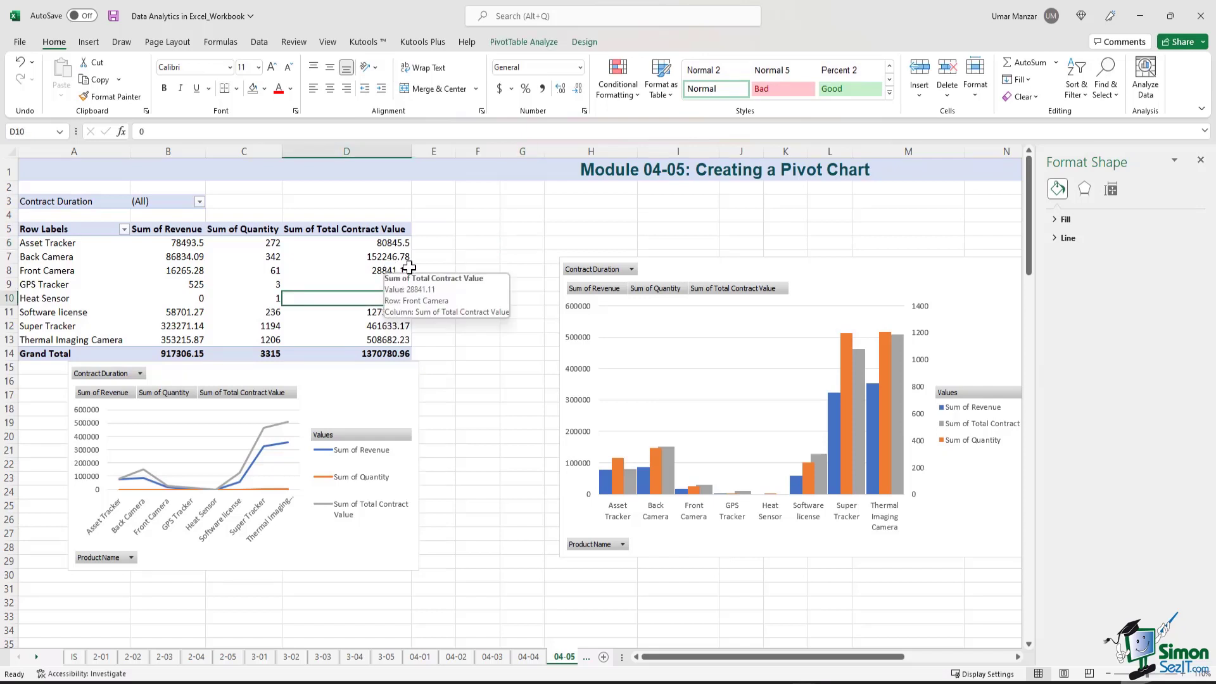
Insert a pie pivot chart of revenue by product and enlarge it below the line chart.
{"action": "left_click", "coordinate": [523, 42]}
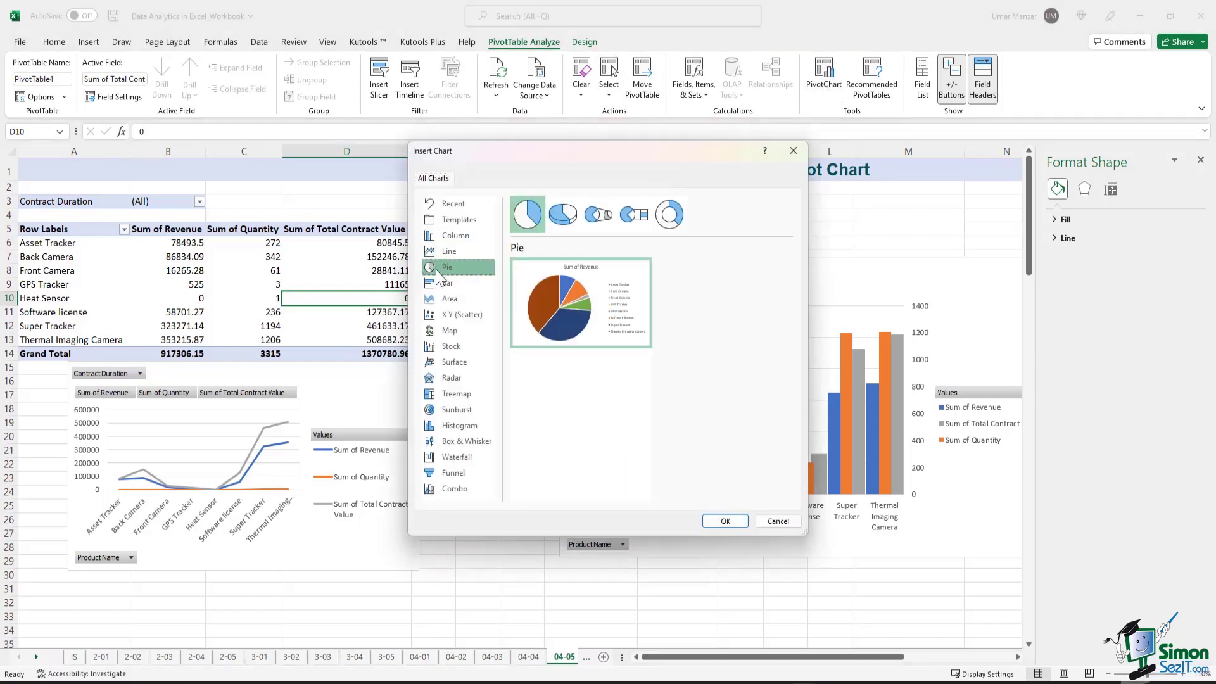
{"action": "left_click", "coordinate": [723, 521]}
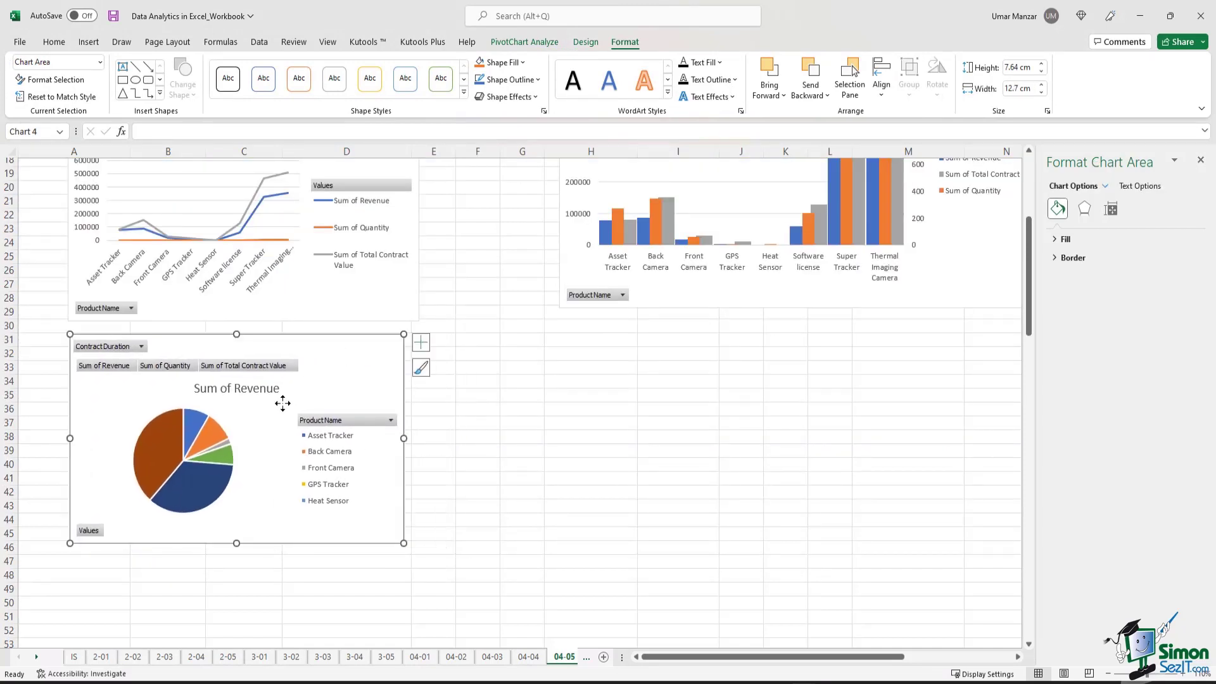
{"action": "left_click_drag", "start_coordinate": [403, 543], "coordinate": [485, 587]}
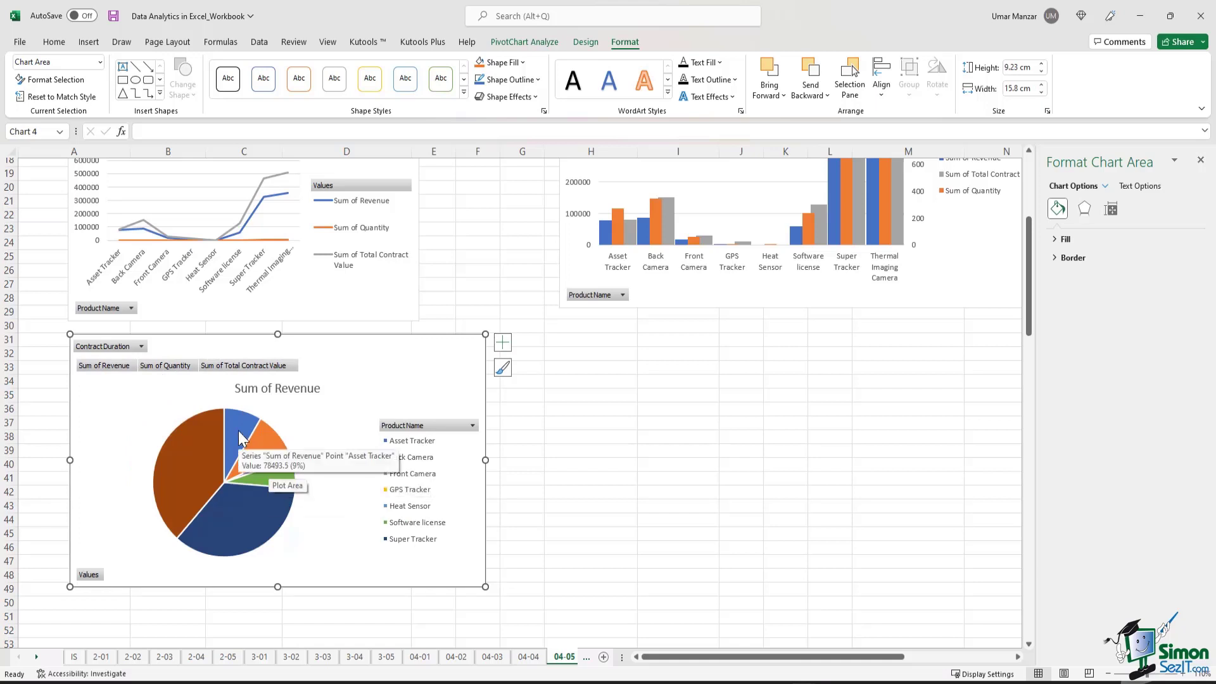
{"action": "mouse_move", "coordinate": [231, 438]}
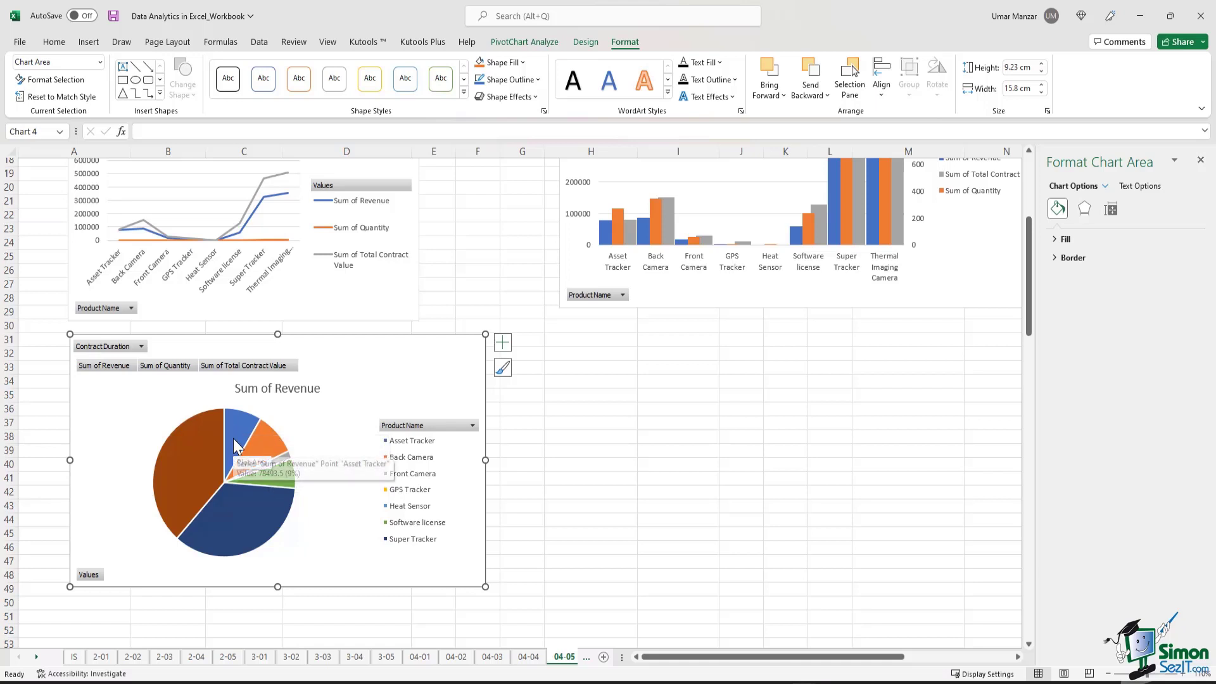
{"action": "mouse_move", "coordinate": [213, 456]}
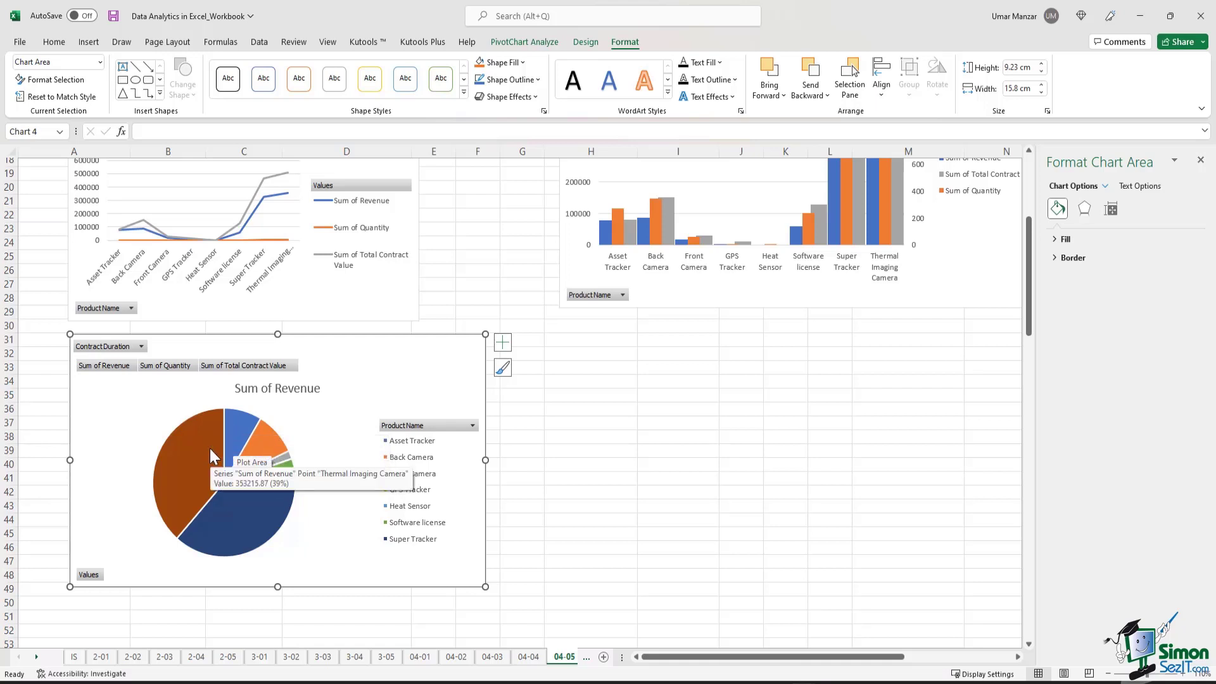
{"action": "mouse_move", "coordinate": [293, 420]}
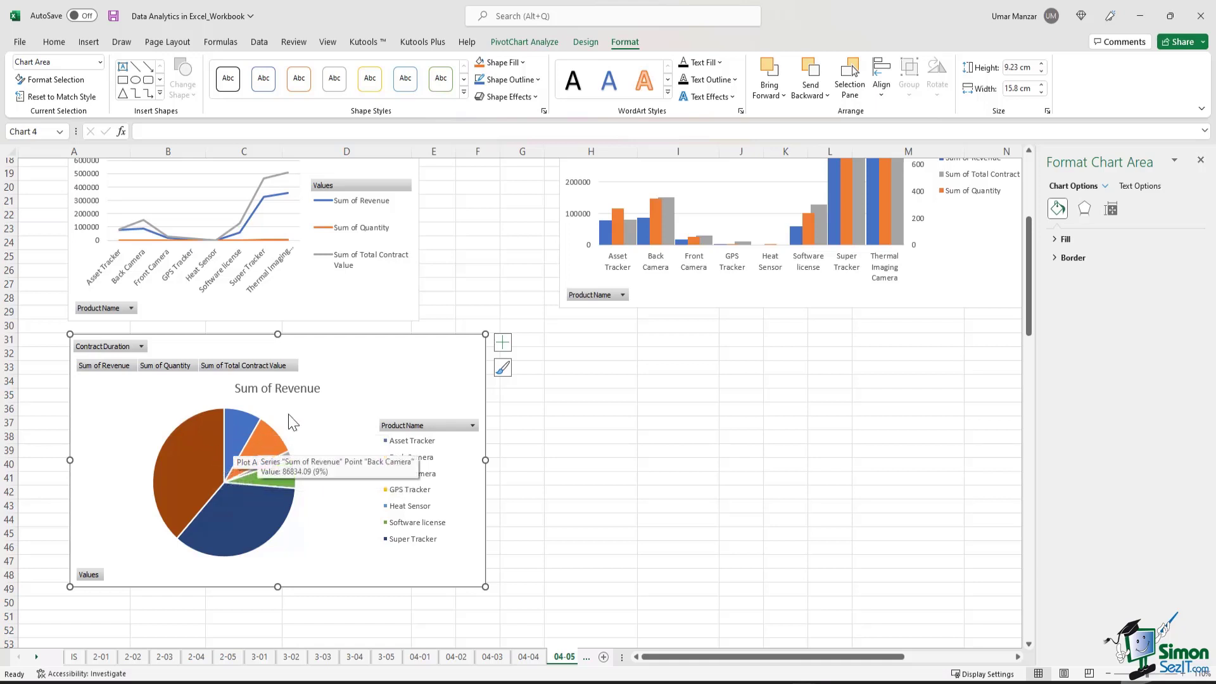
{"action": "mouse_move", "coordinate": [503, 343]}
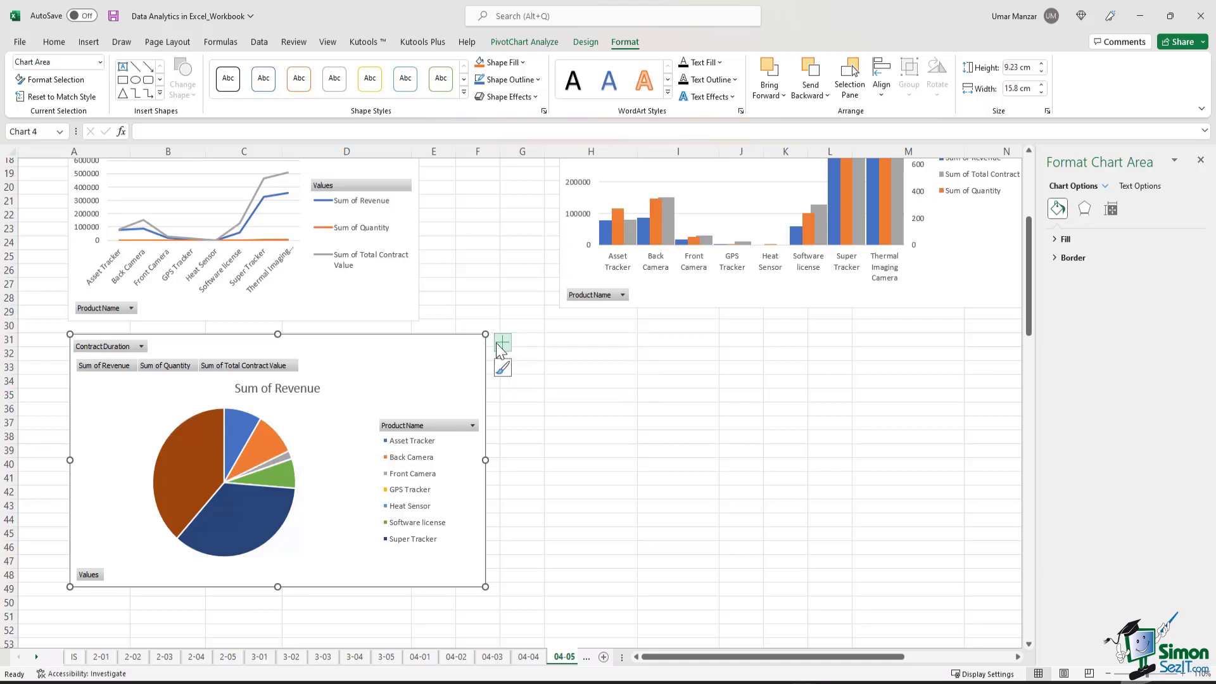
Add data labels to the pie slices and reach their label content options.
{"action": "left_click", "coordinate": [502, 339]}
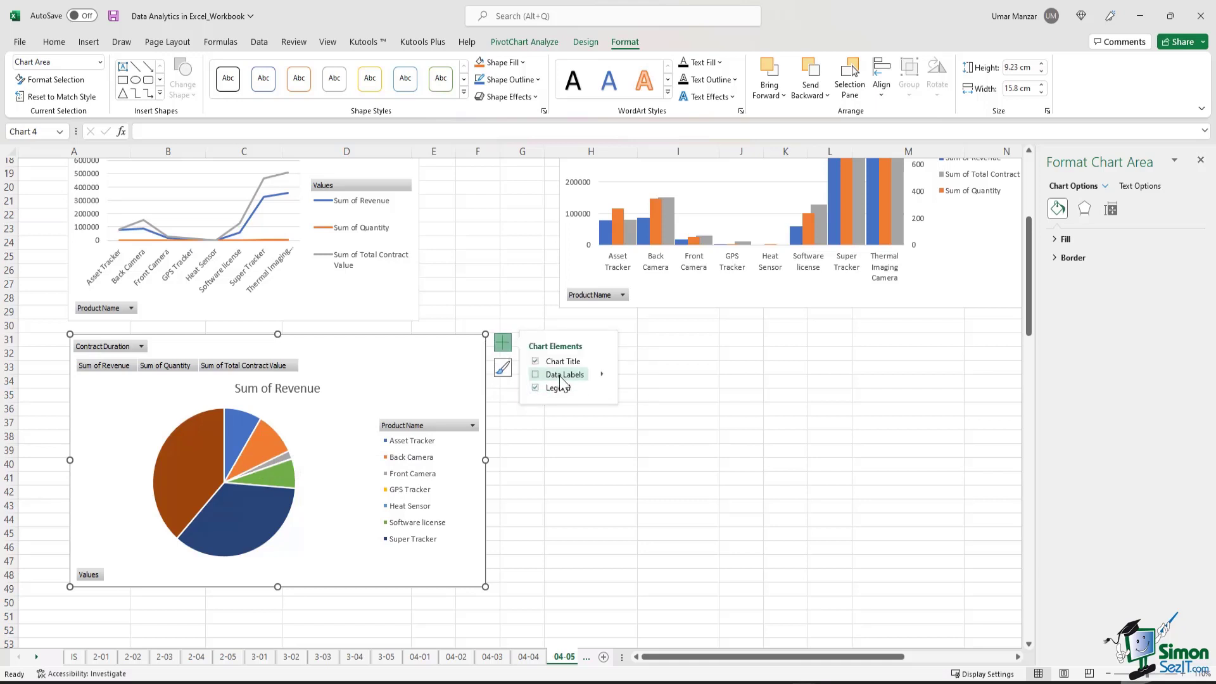
{"action": "left_click", "coordinate": [535, 375]}
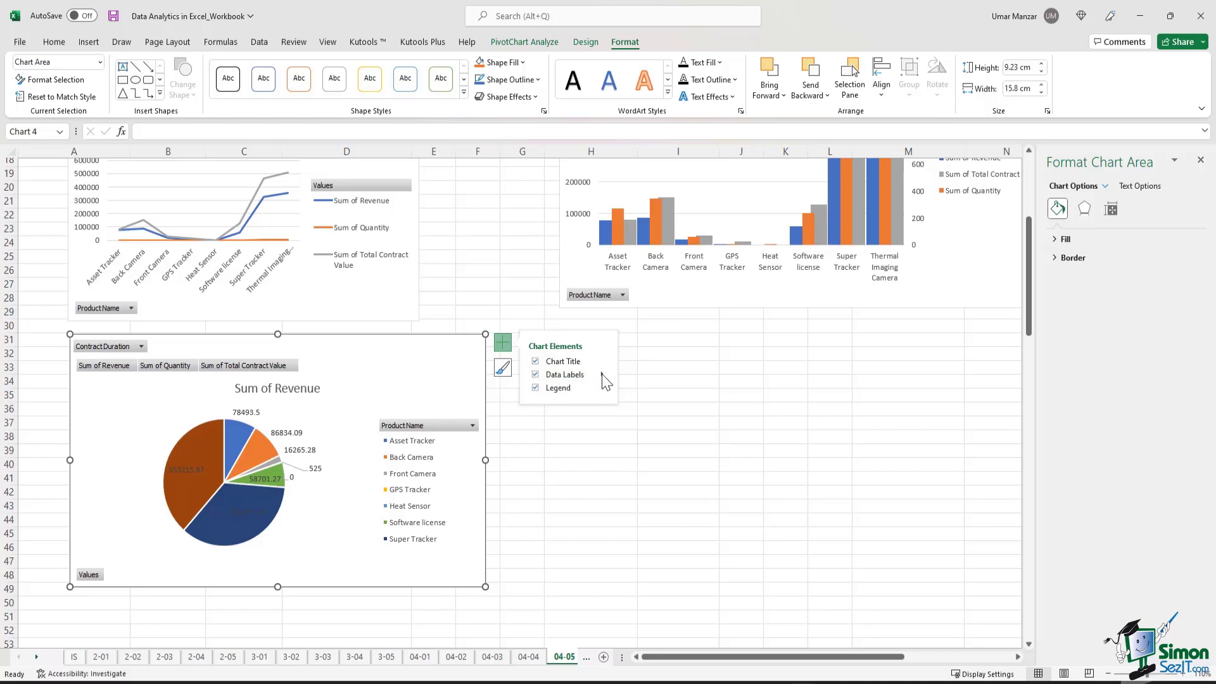
{"action": "left_click", "coordinate": [604, 374]}
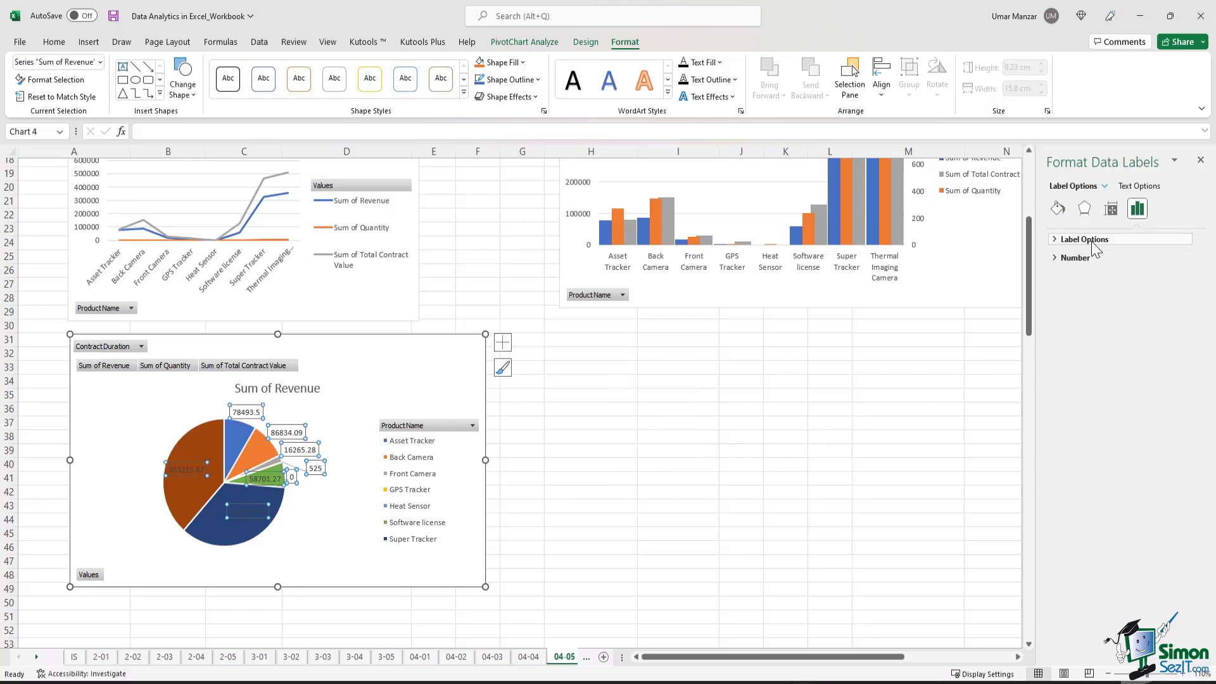
{"action": "left_click", "coordinate": [1085, 239]}
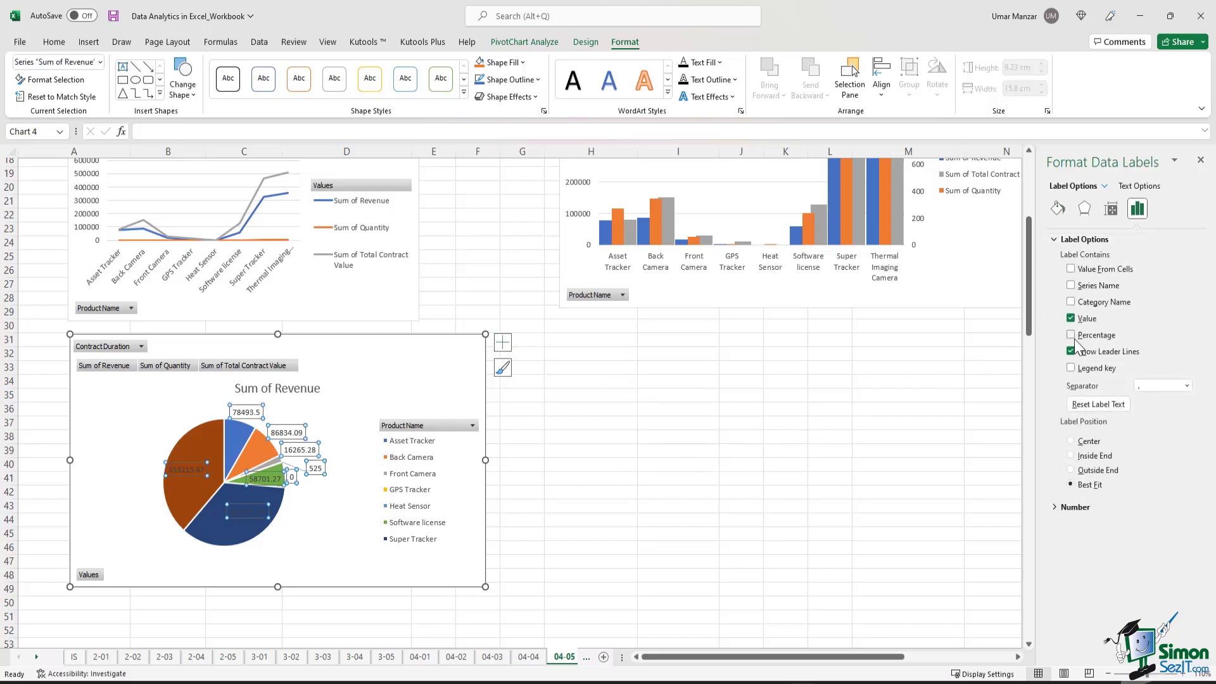
Switch the labels to percentages instead of raw revenue values.
{"action": "left_click", "coordinate": [1072, 351]}
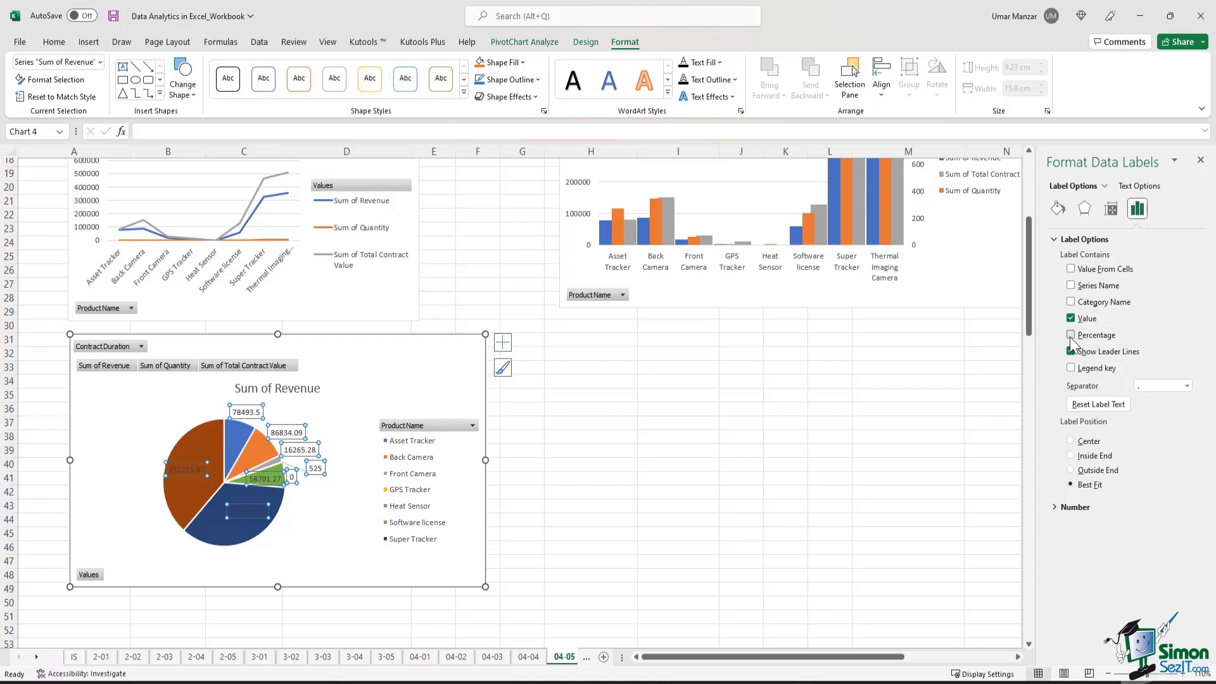
{"action": "left_click", "coordinate": [1072, 335]}
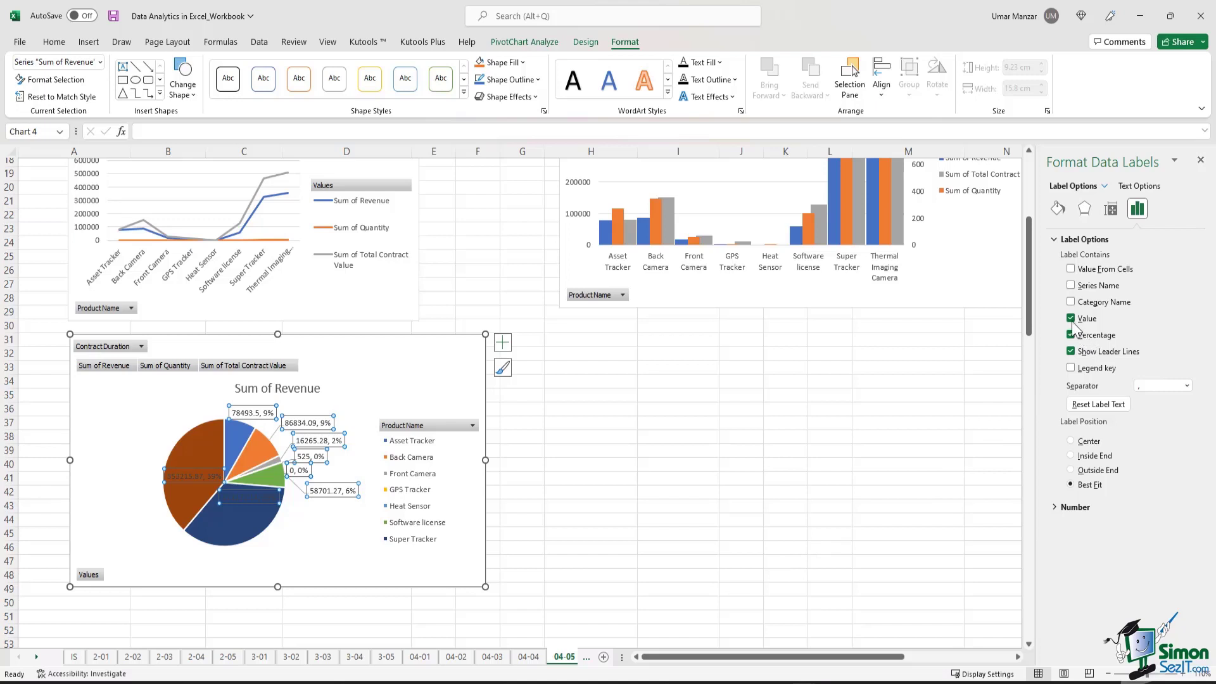
{"action": "left_click", "coordinate": [1071, 318]}
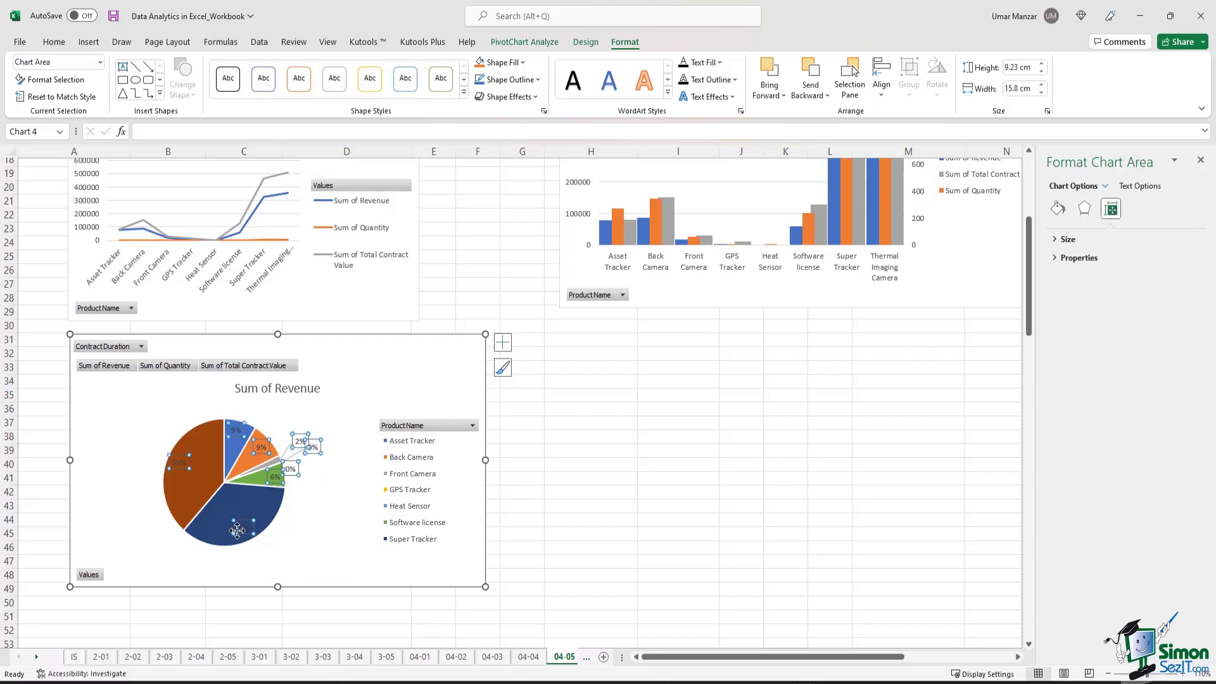
{"action": "left_click", "coordinate": [238, 533]}
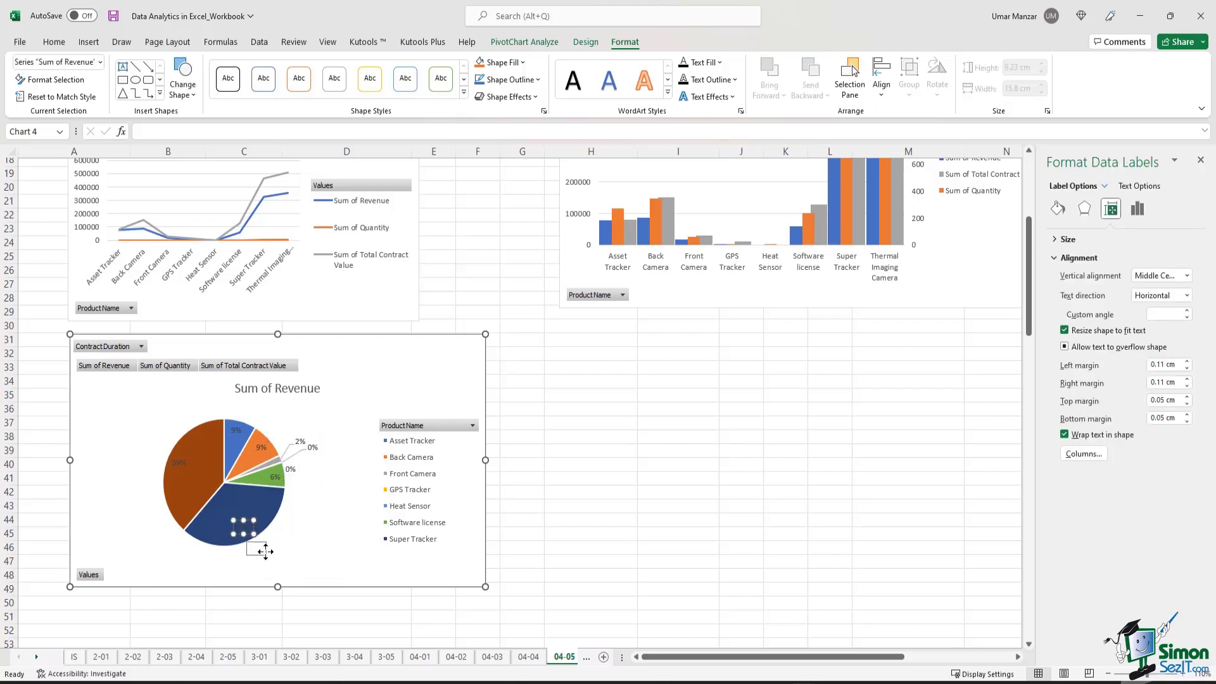